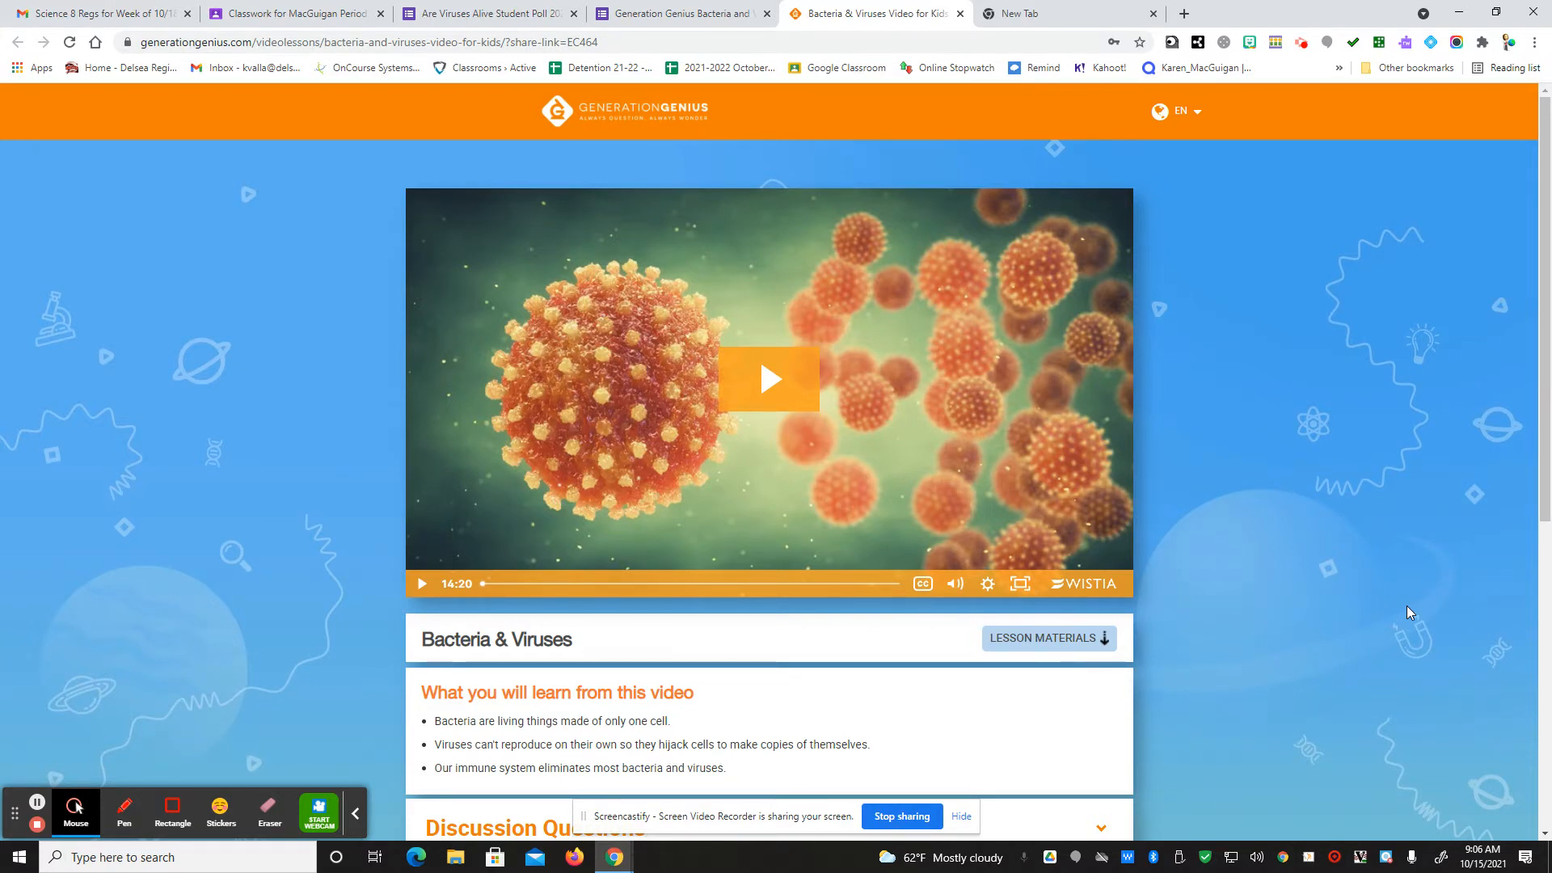
pyautogui.moveTo(1440, 263)
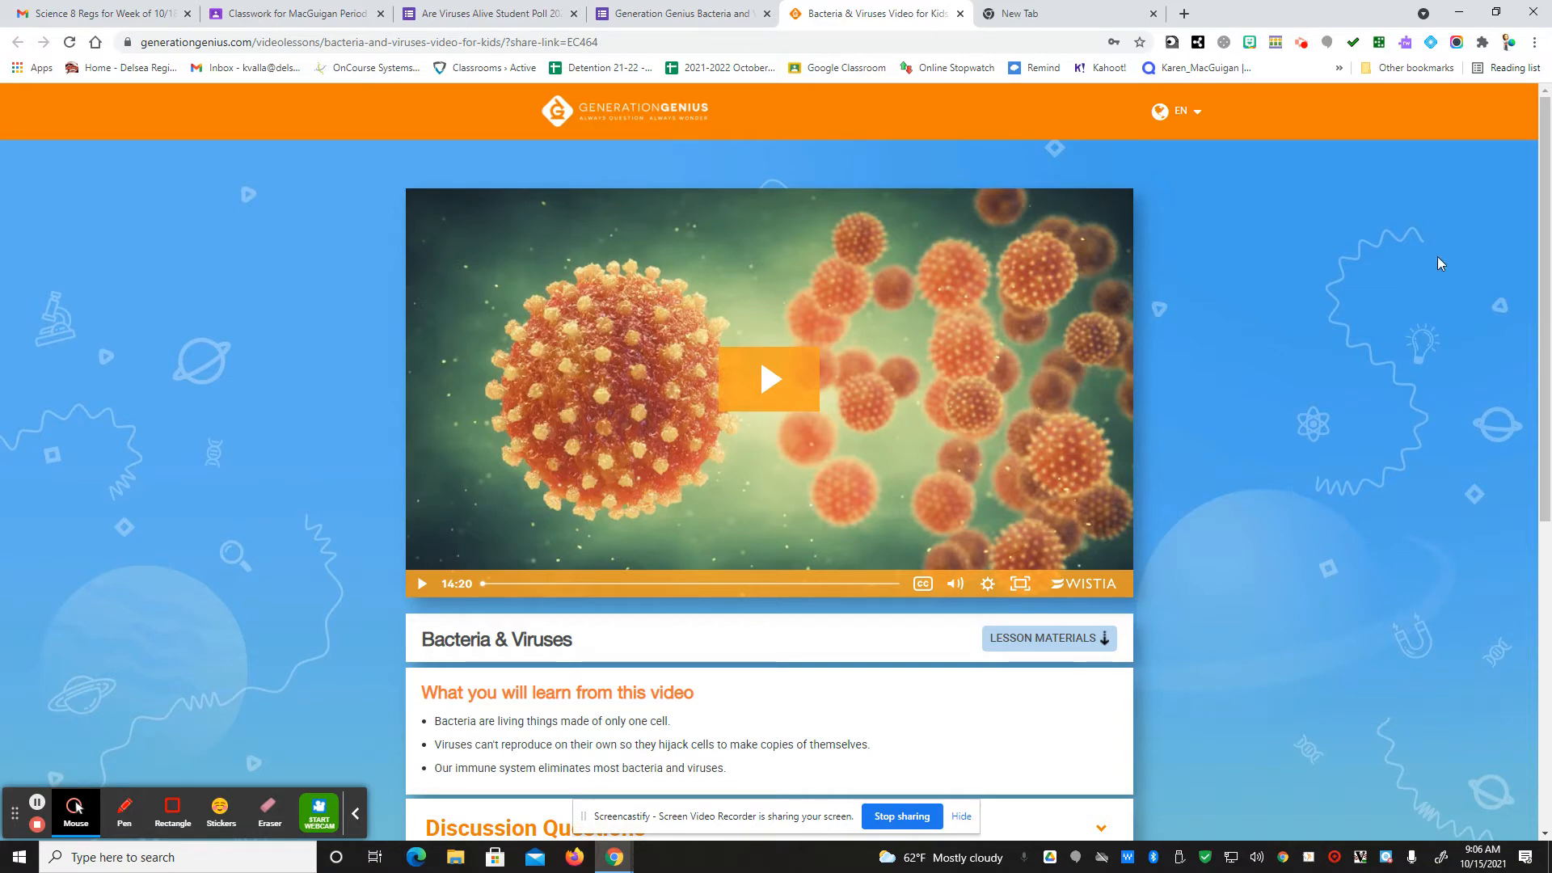
pyautogui.moveTo(295, 13)
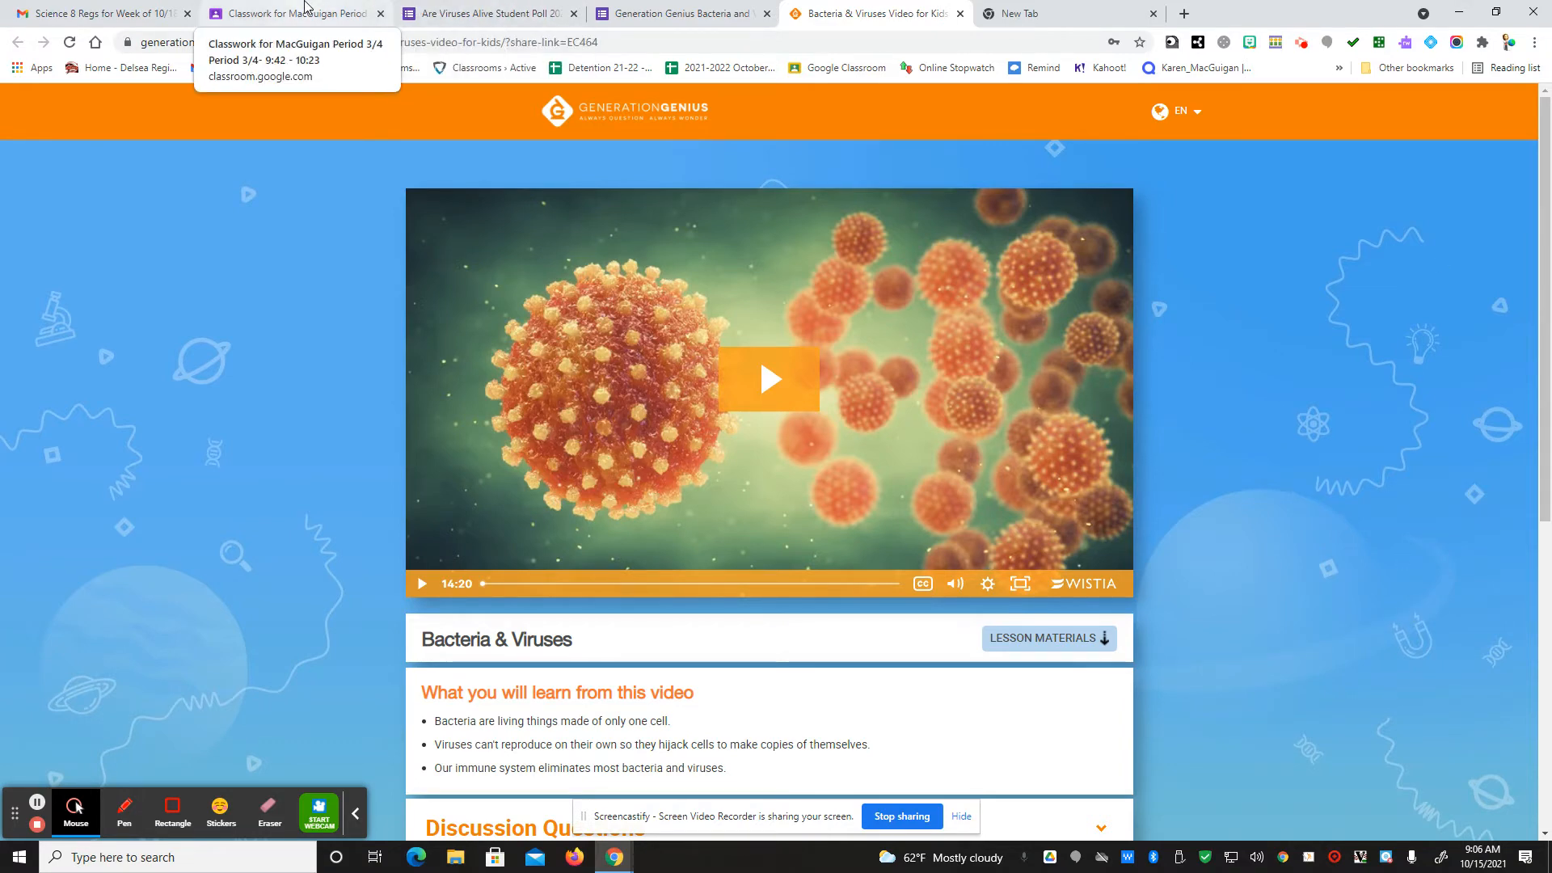
# - Return to the MacGuigan Period 3/4 Classwork page listing the 10/22 Generation Genius assignment
pyautogui.click(291, 13)
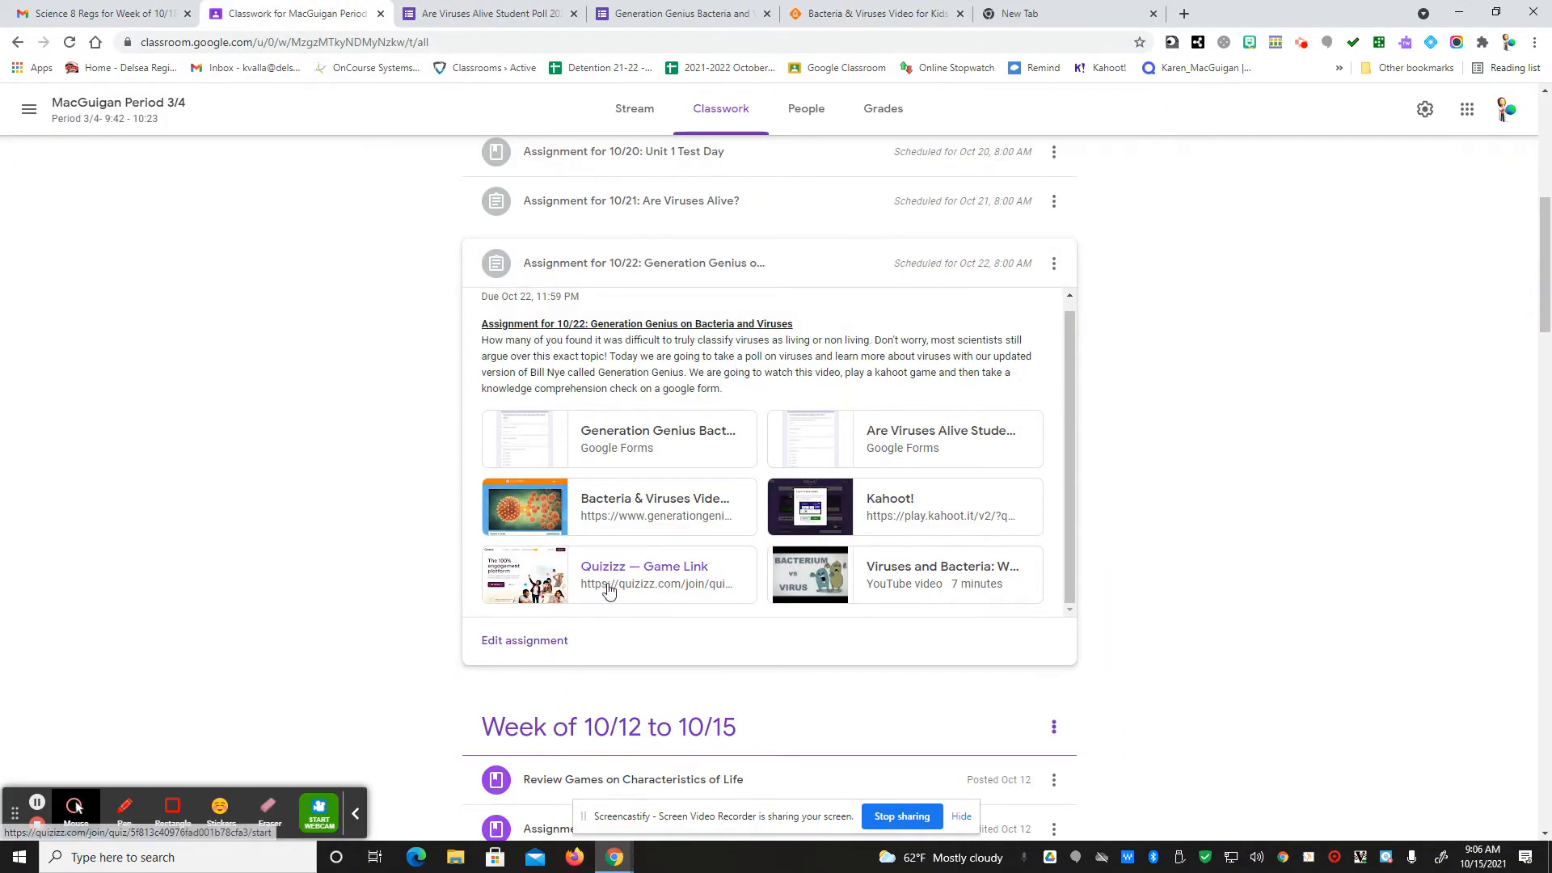
pyautogui.moveTo(609, 583)
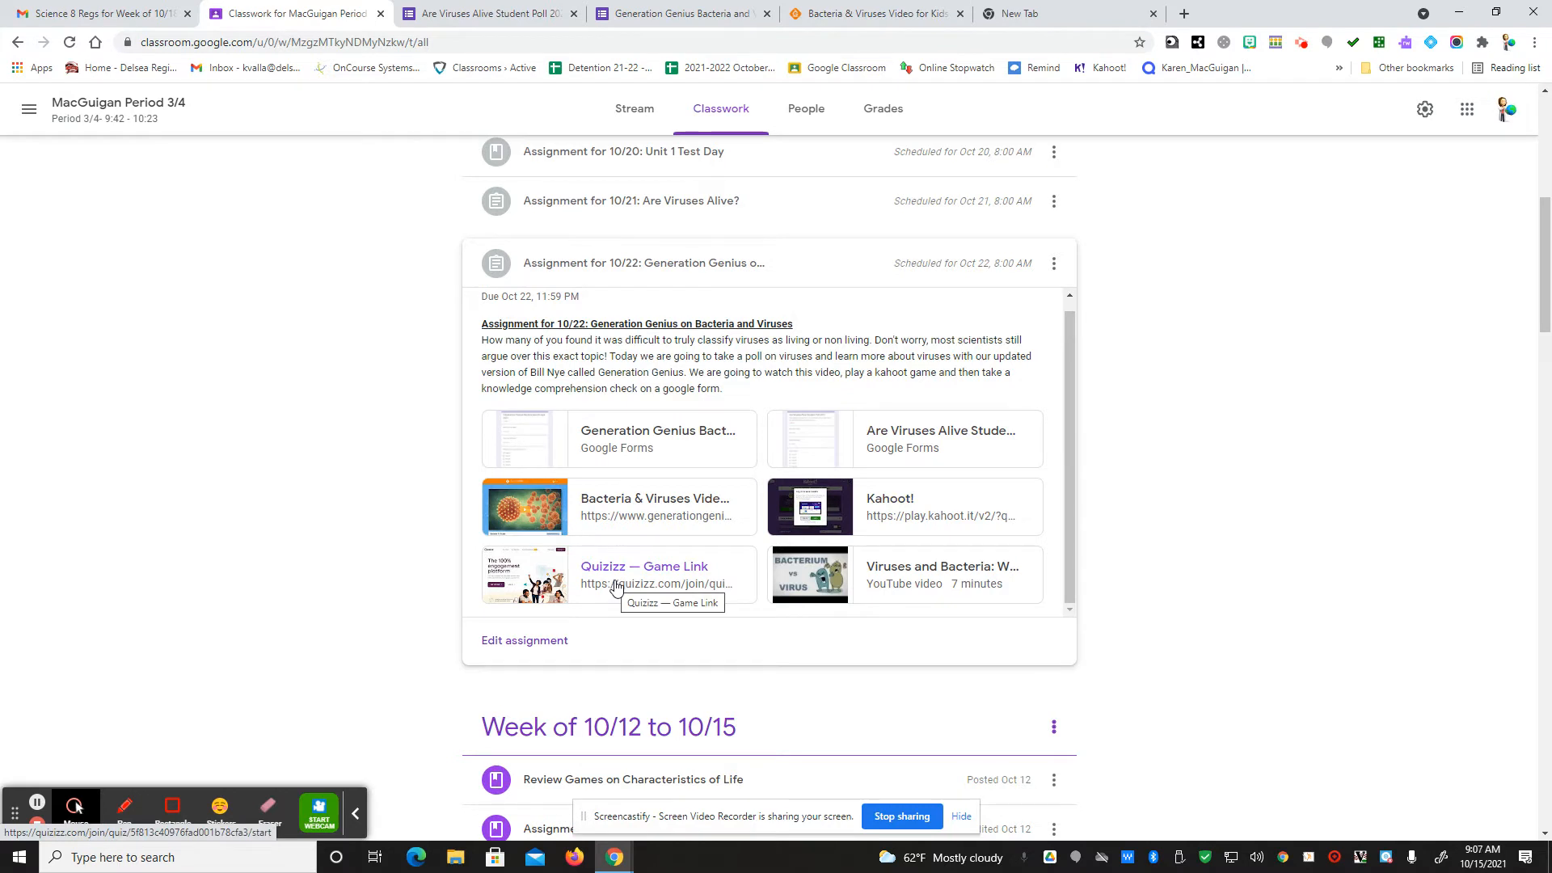
pyautogui.moveTo(955, 512)
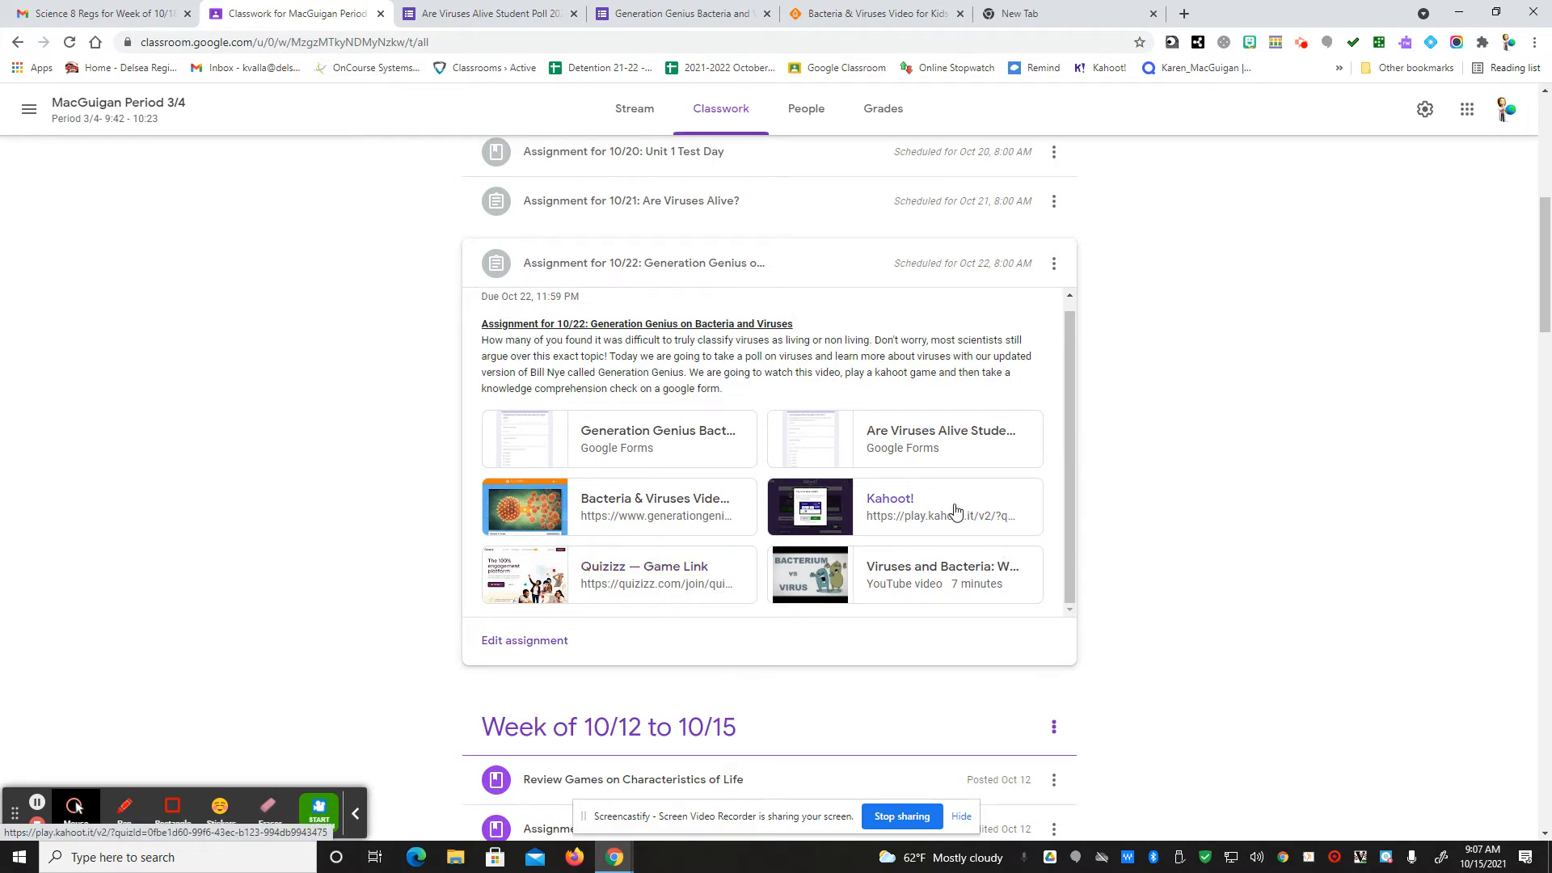
pyautogui.moveTo(956, 509)
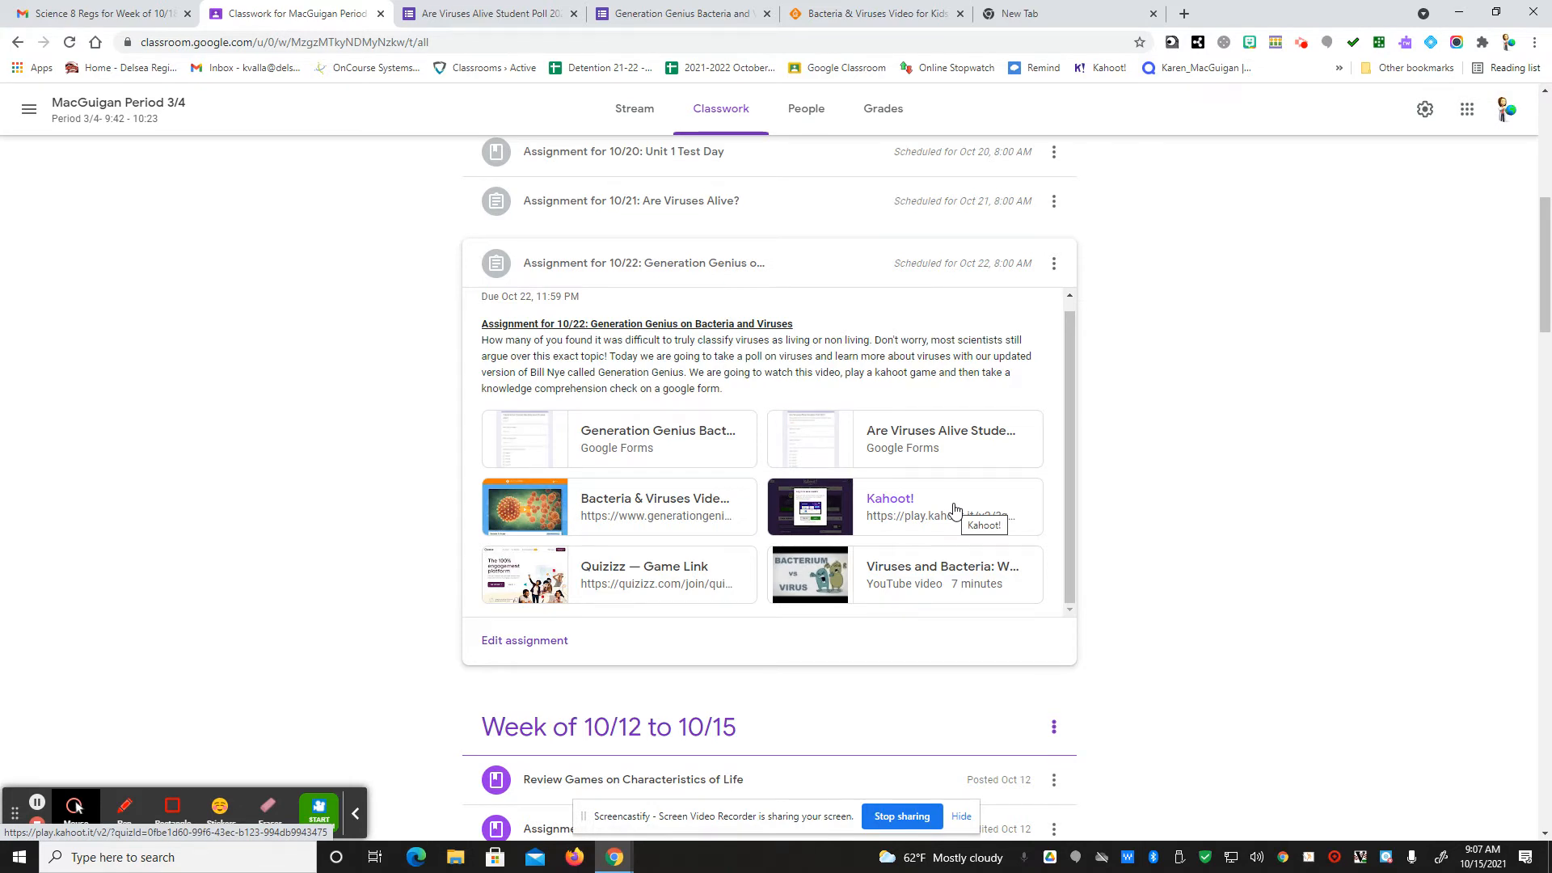
pyautogui.moveTo(968, 583)
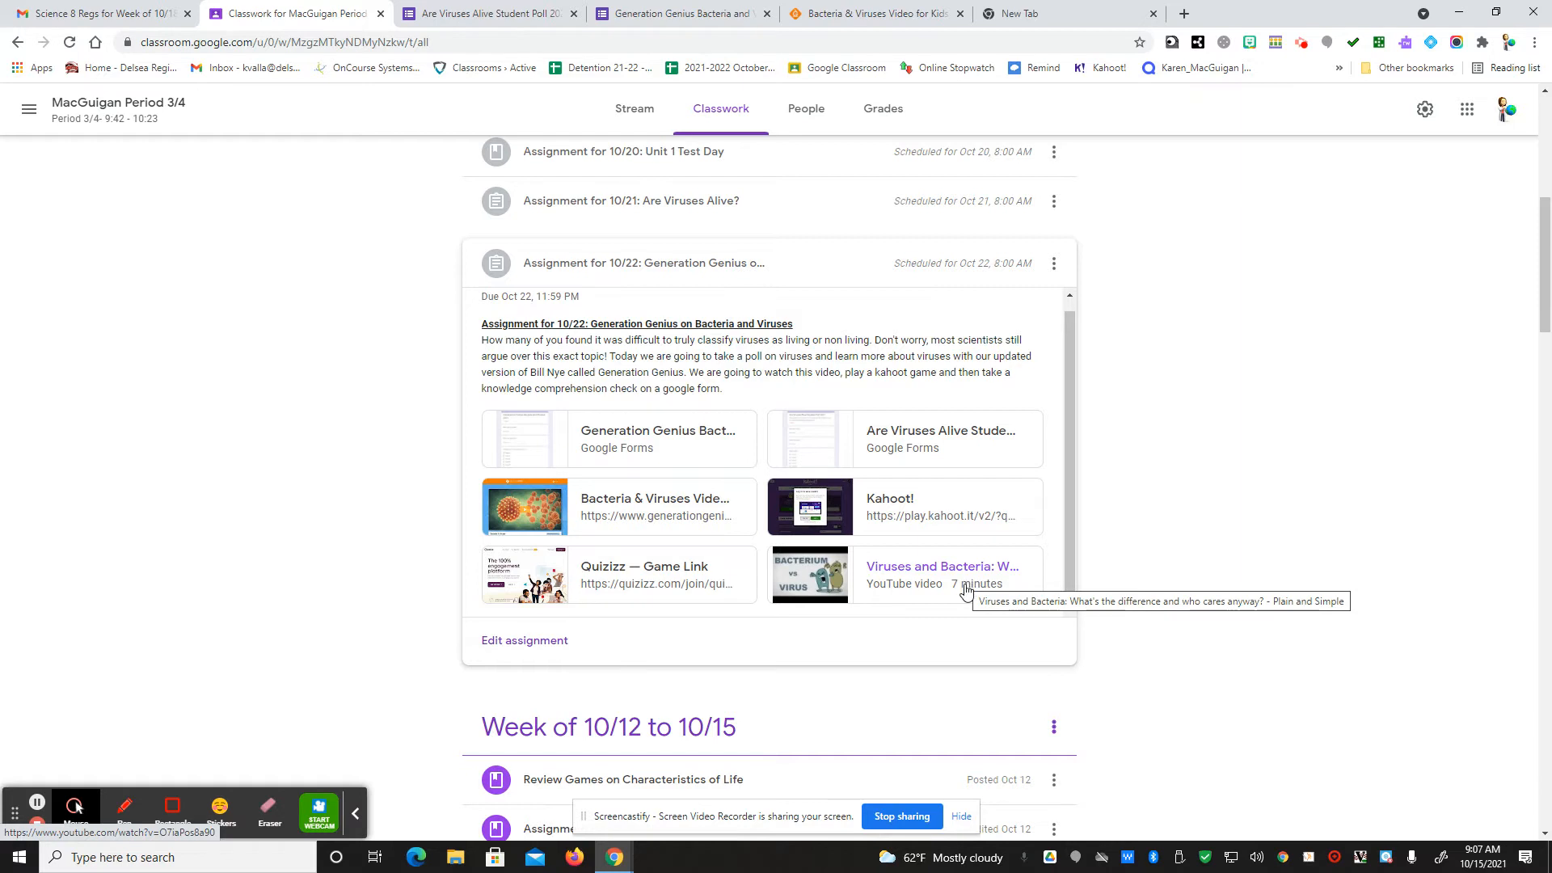
pyautogui.moveTo(877, 596)
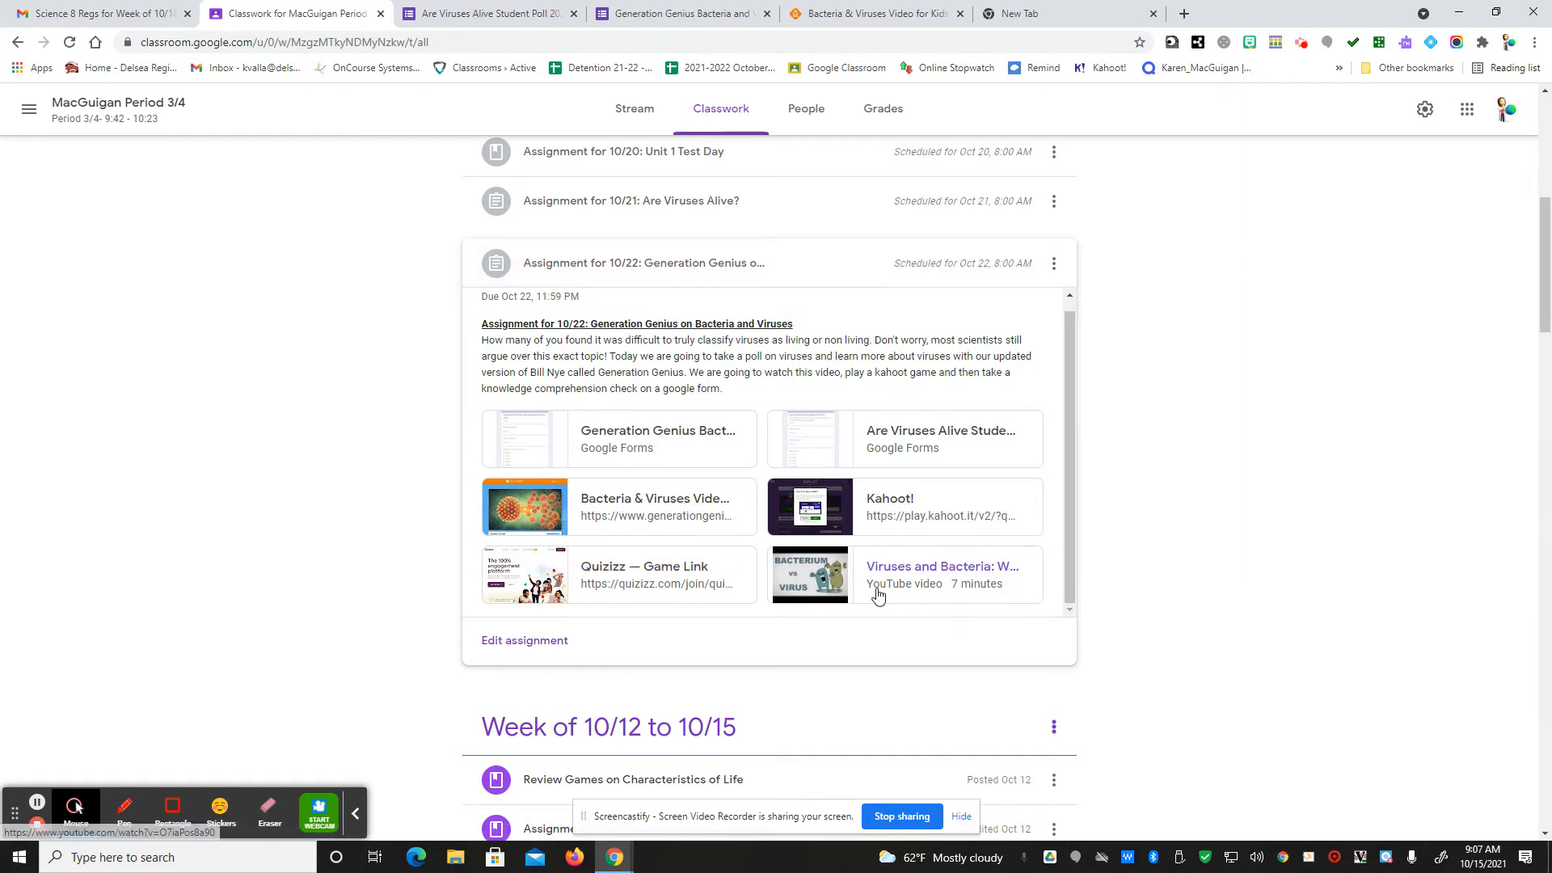
pyautogui.moveTo(878, 593)
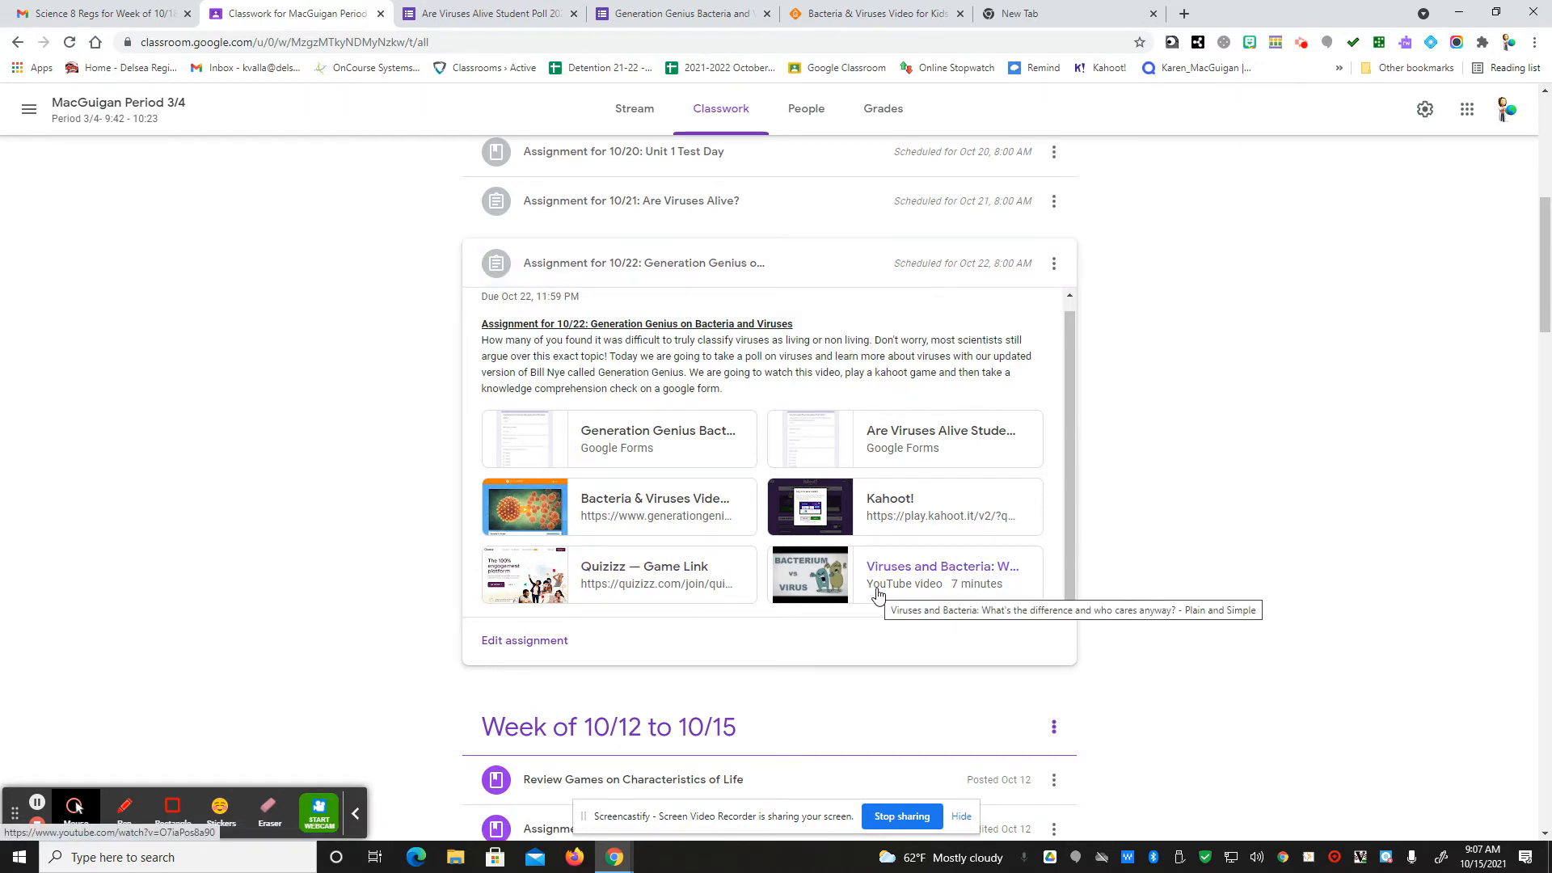
pyautogui.moveTo(594, 557)
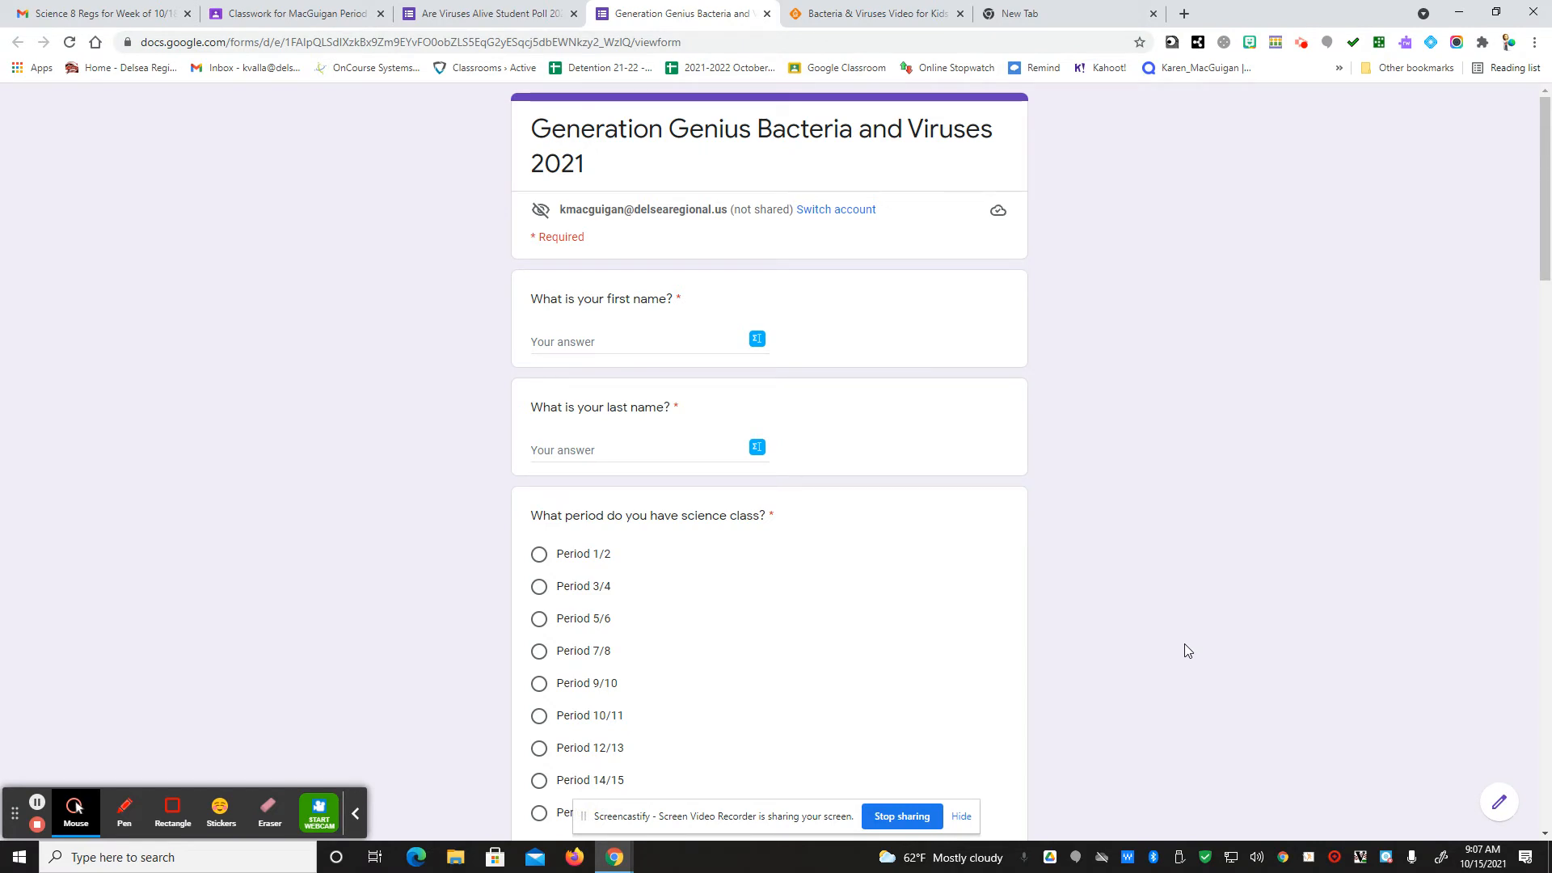
# - Scroll through the Bacteria and Viruses 2021 quiz's ten questions to Submit, then back up
pyautogui.scroll(-3)
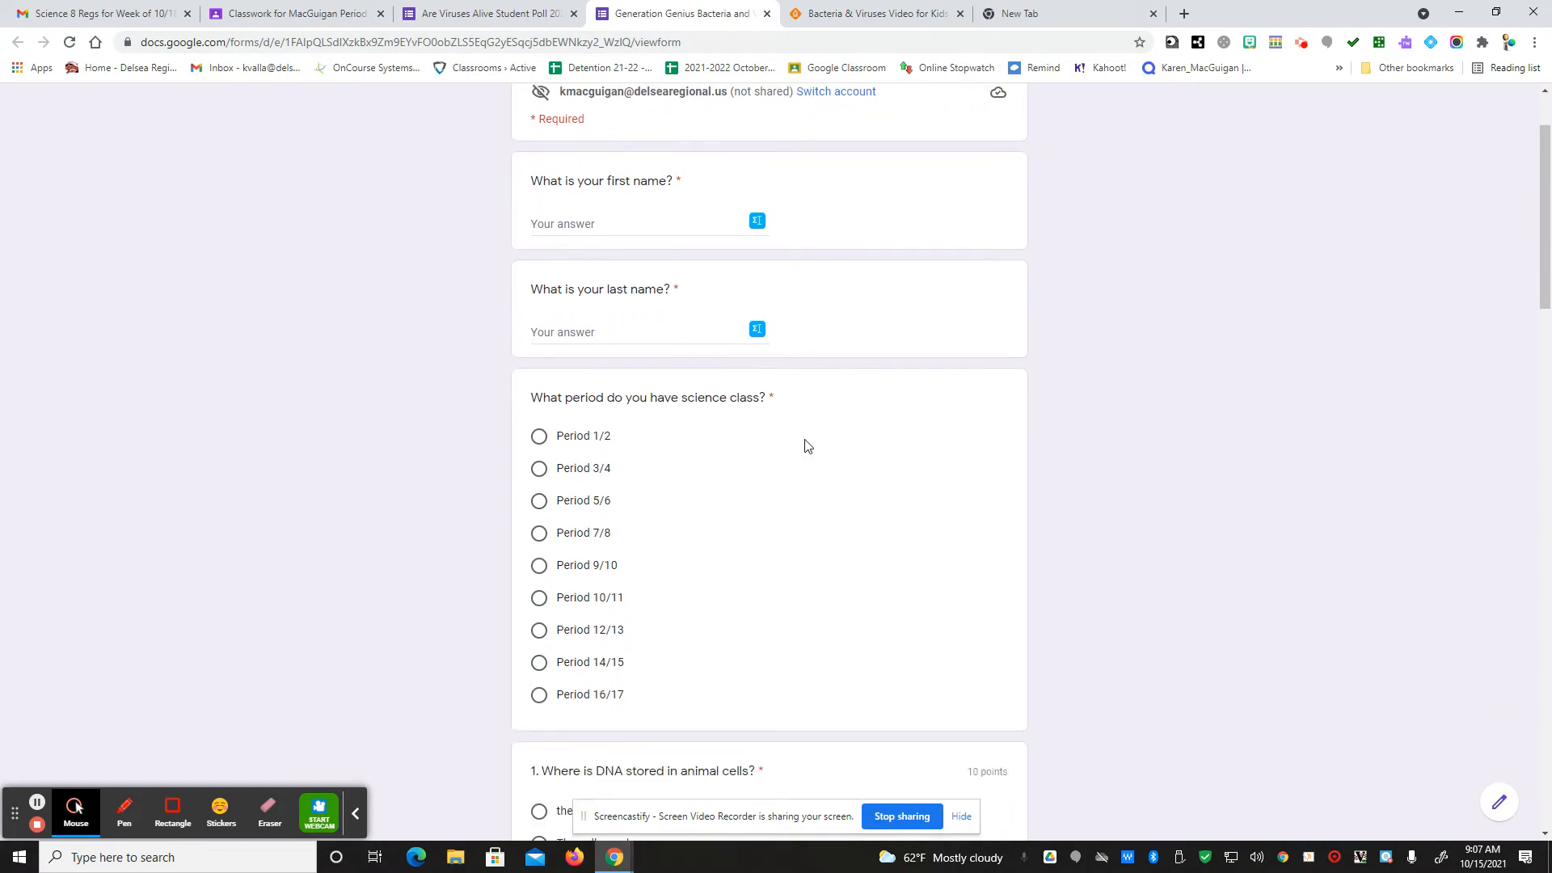
pyautogui.scroll(-3)
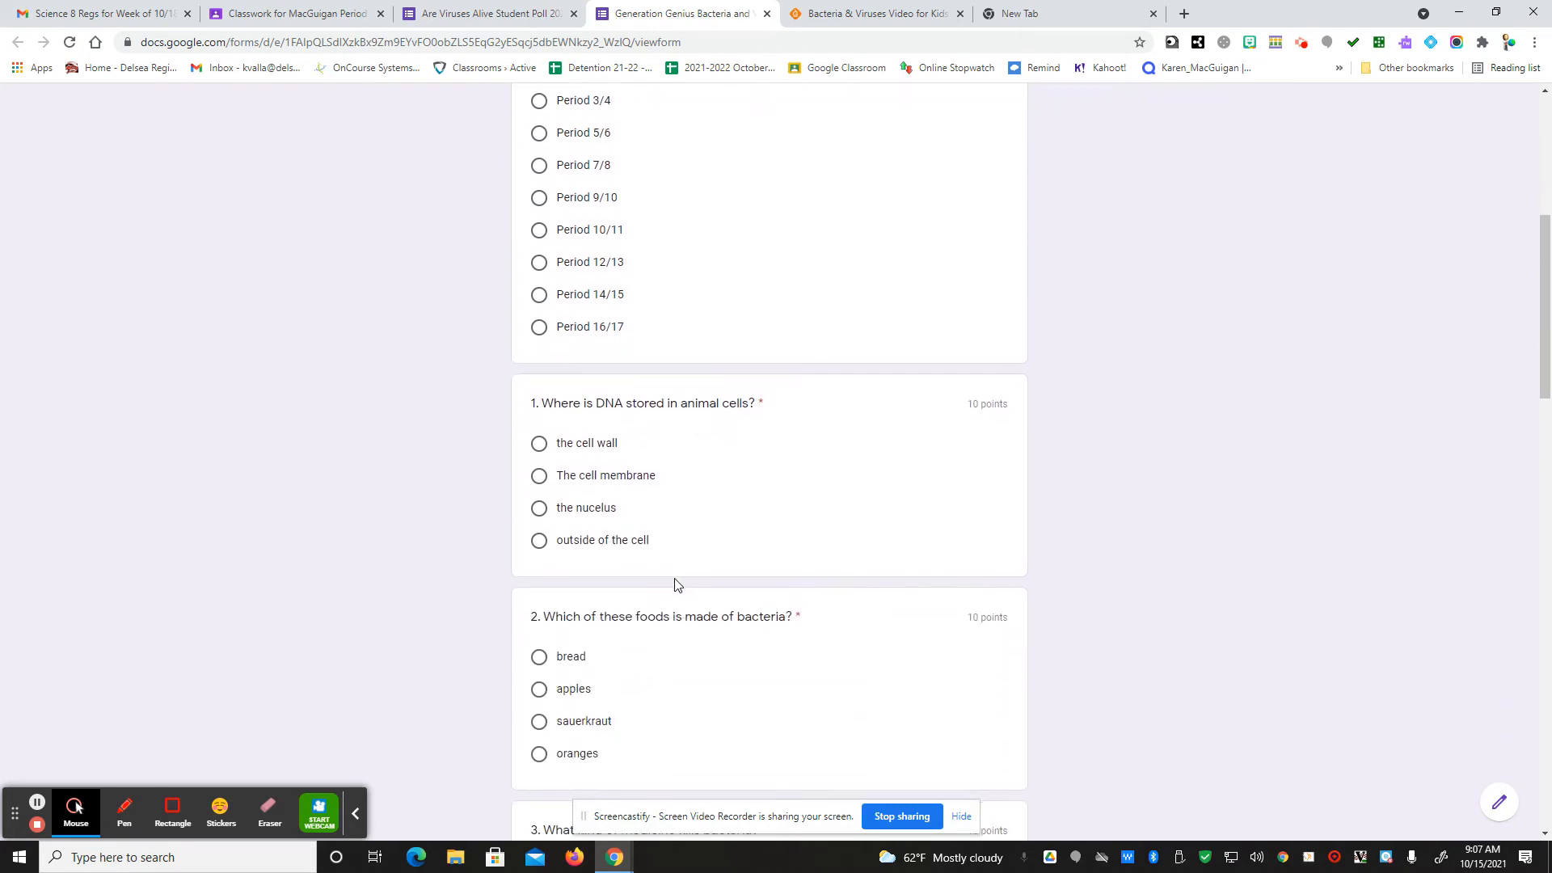
pyautogui.scroll(-3)
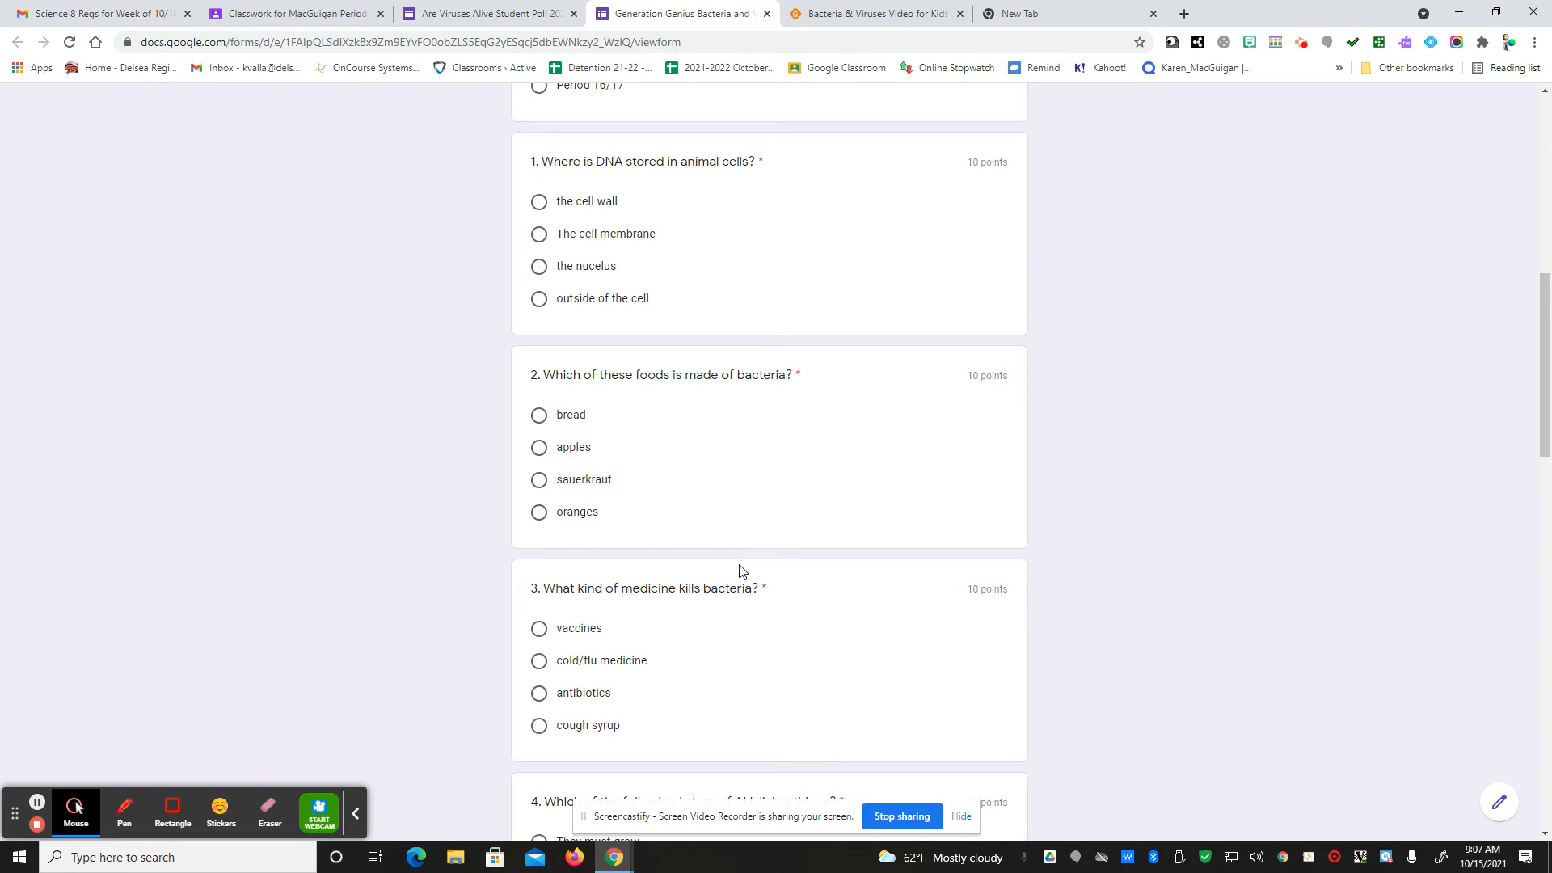
pyautogui.moveTo(798, 547)
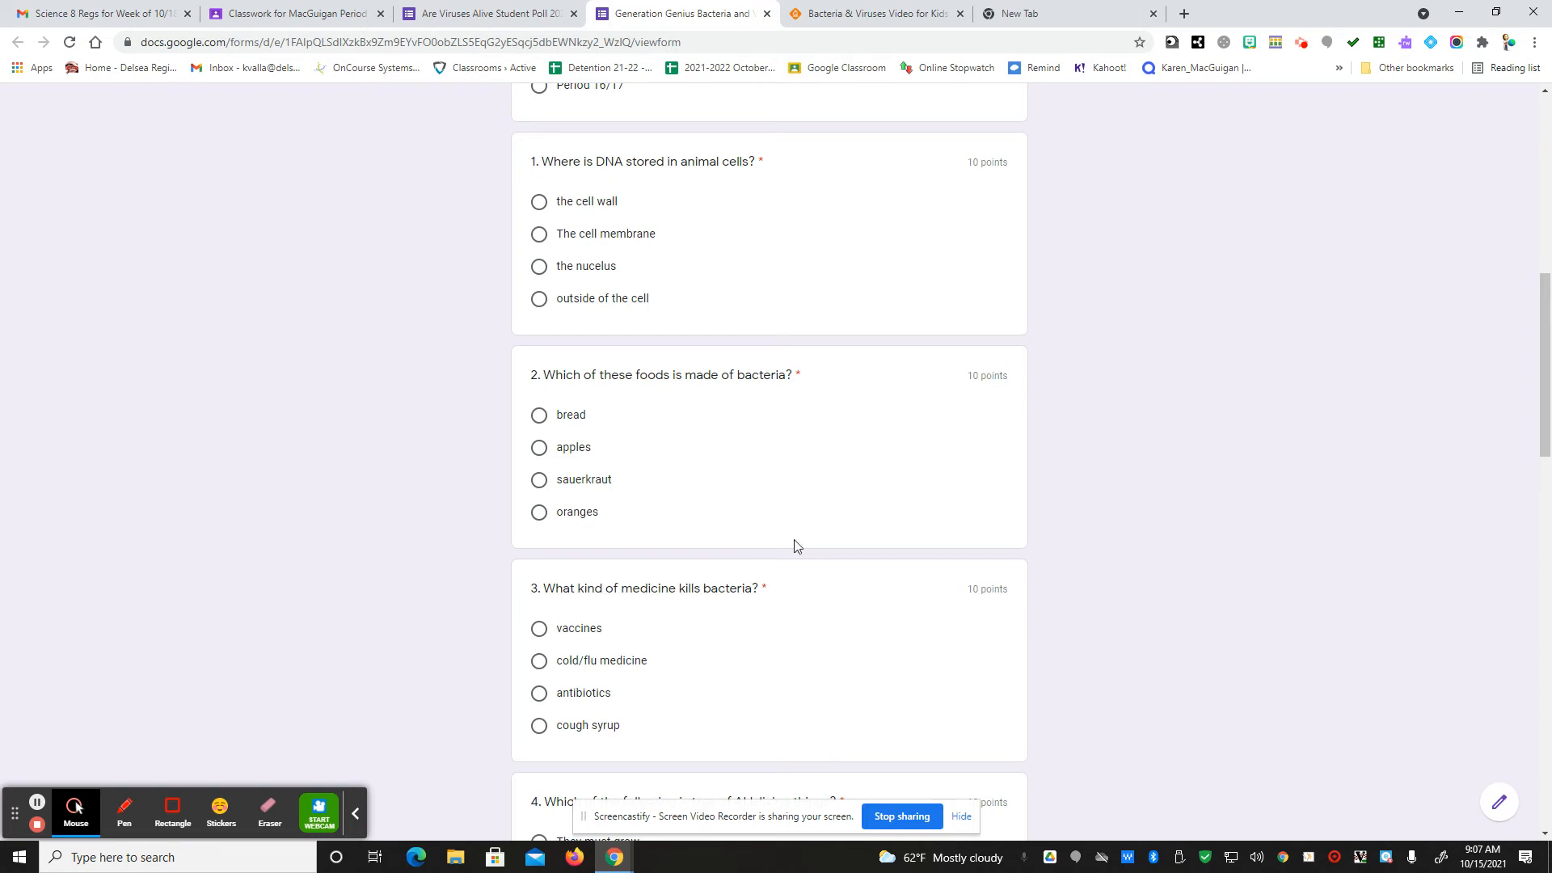
pyautogui.scroll(-3)
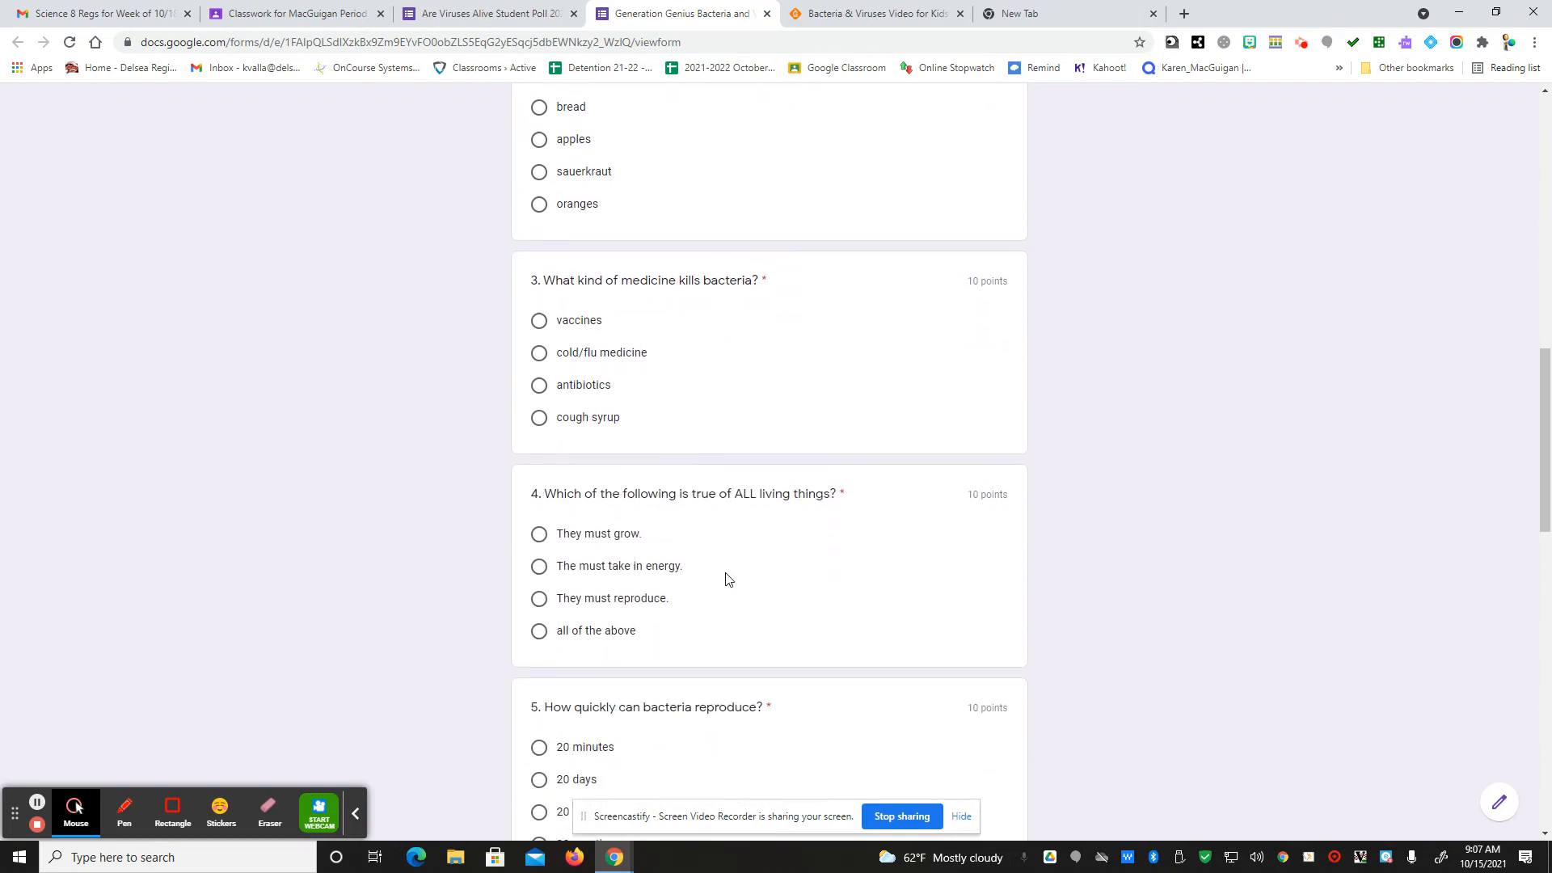
pyautogui.scroll(-3)
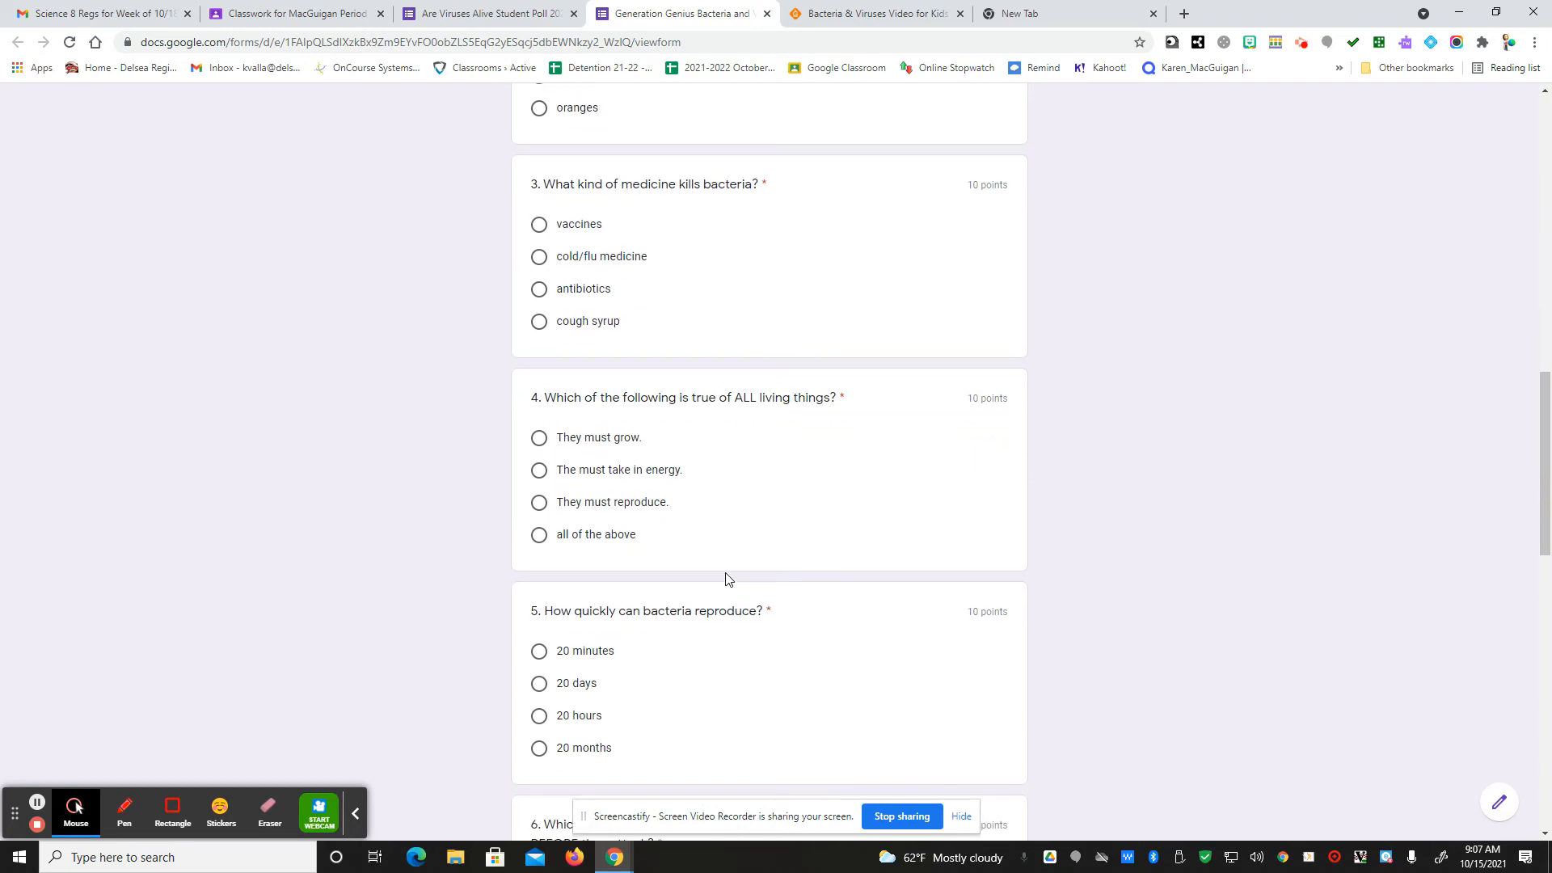
pyautogui.scroll(-3)
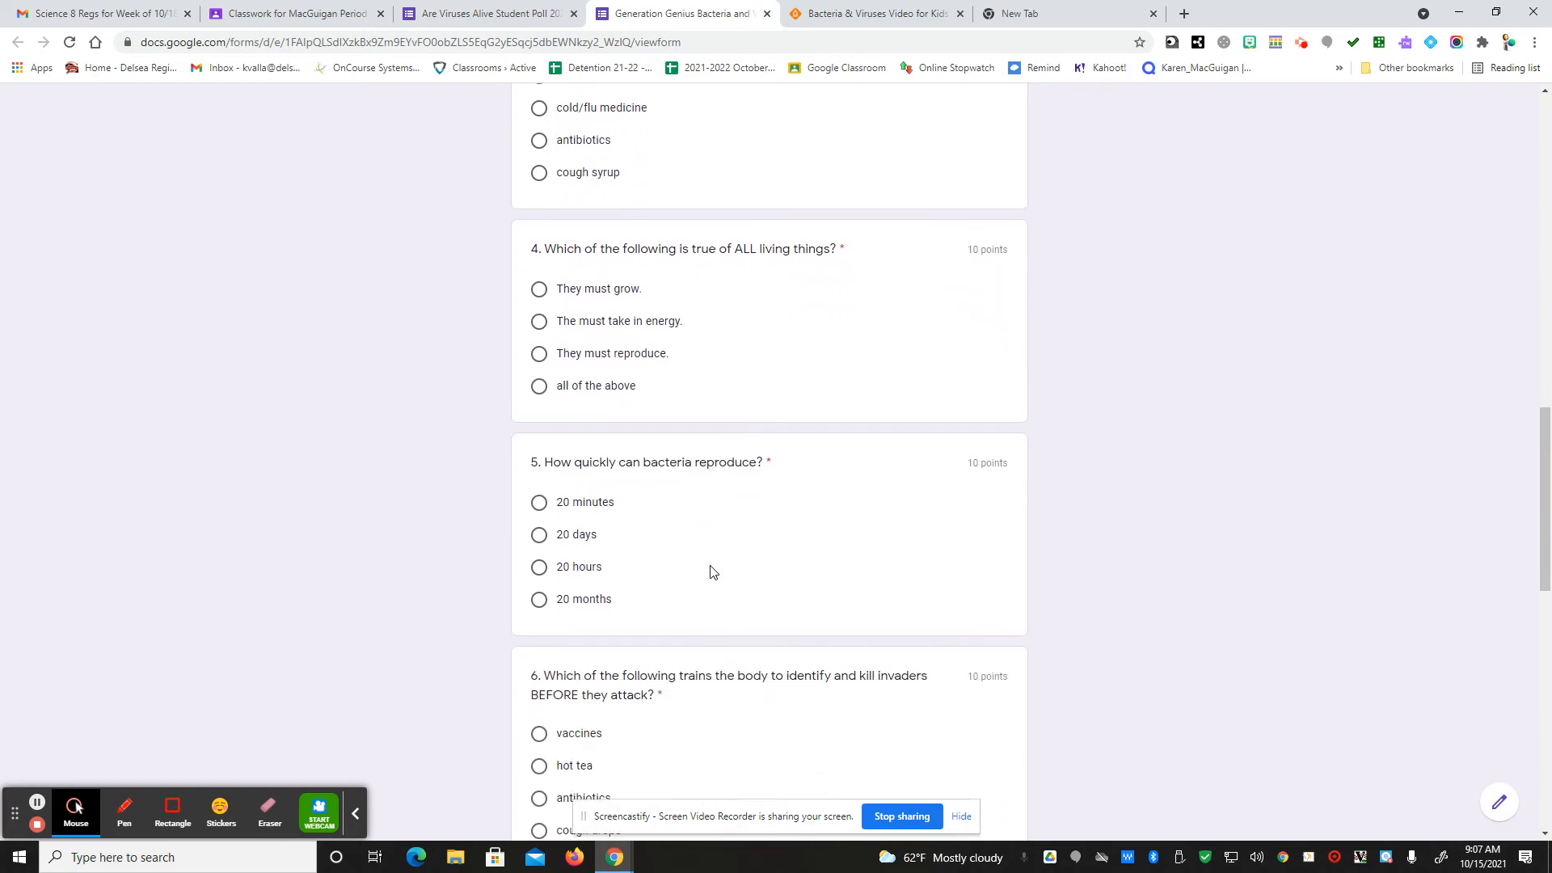
pyautogui.scroll(-3)
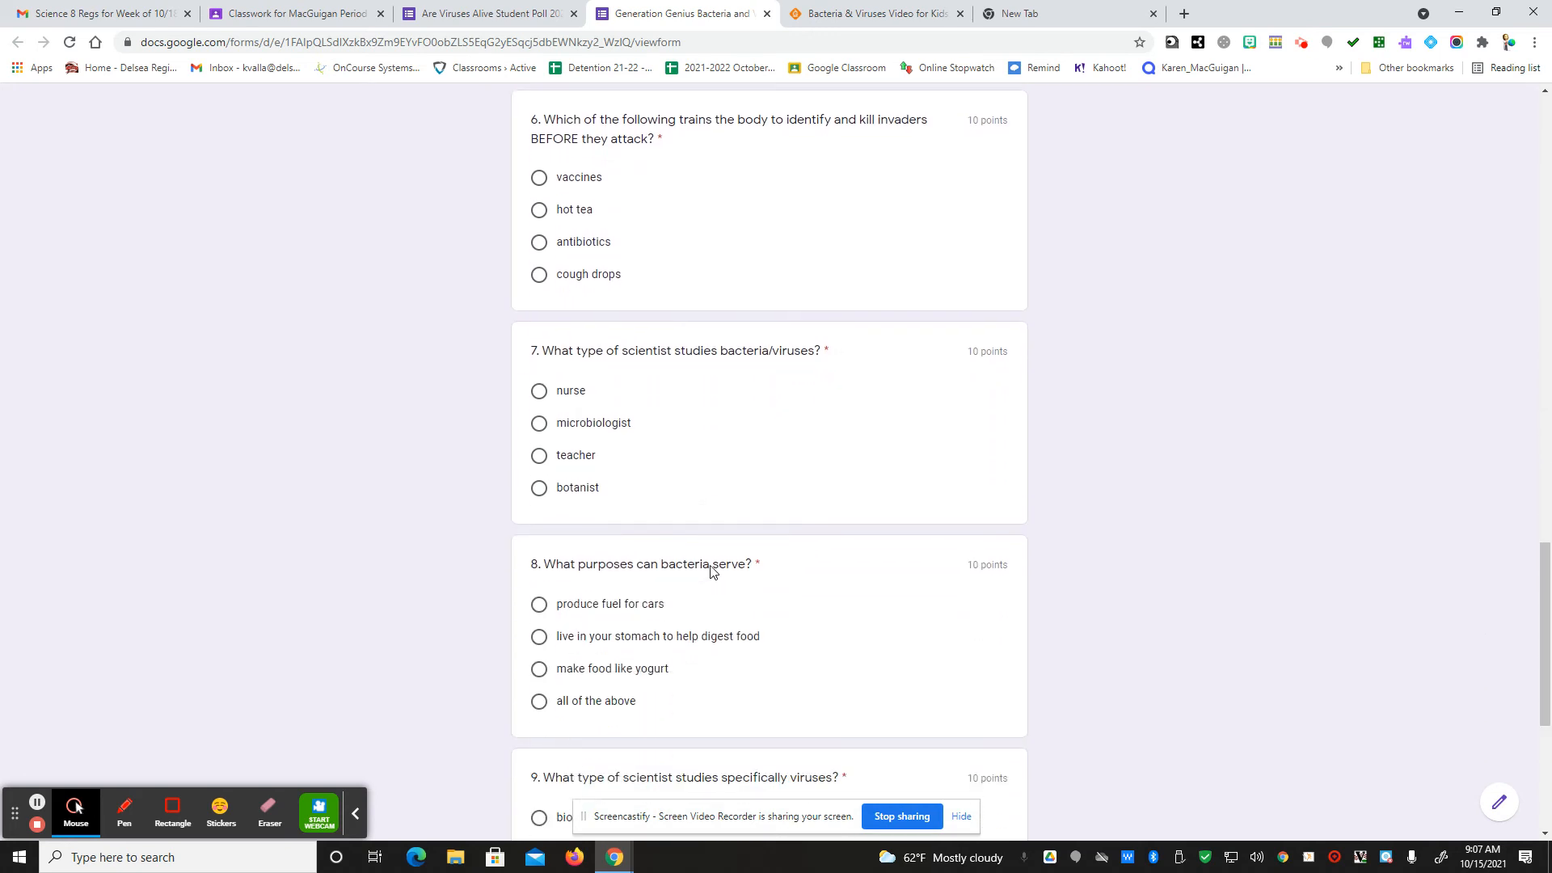
pyautogui.scroll(-3)
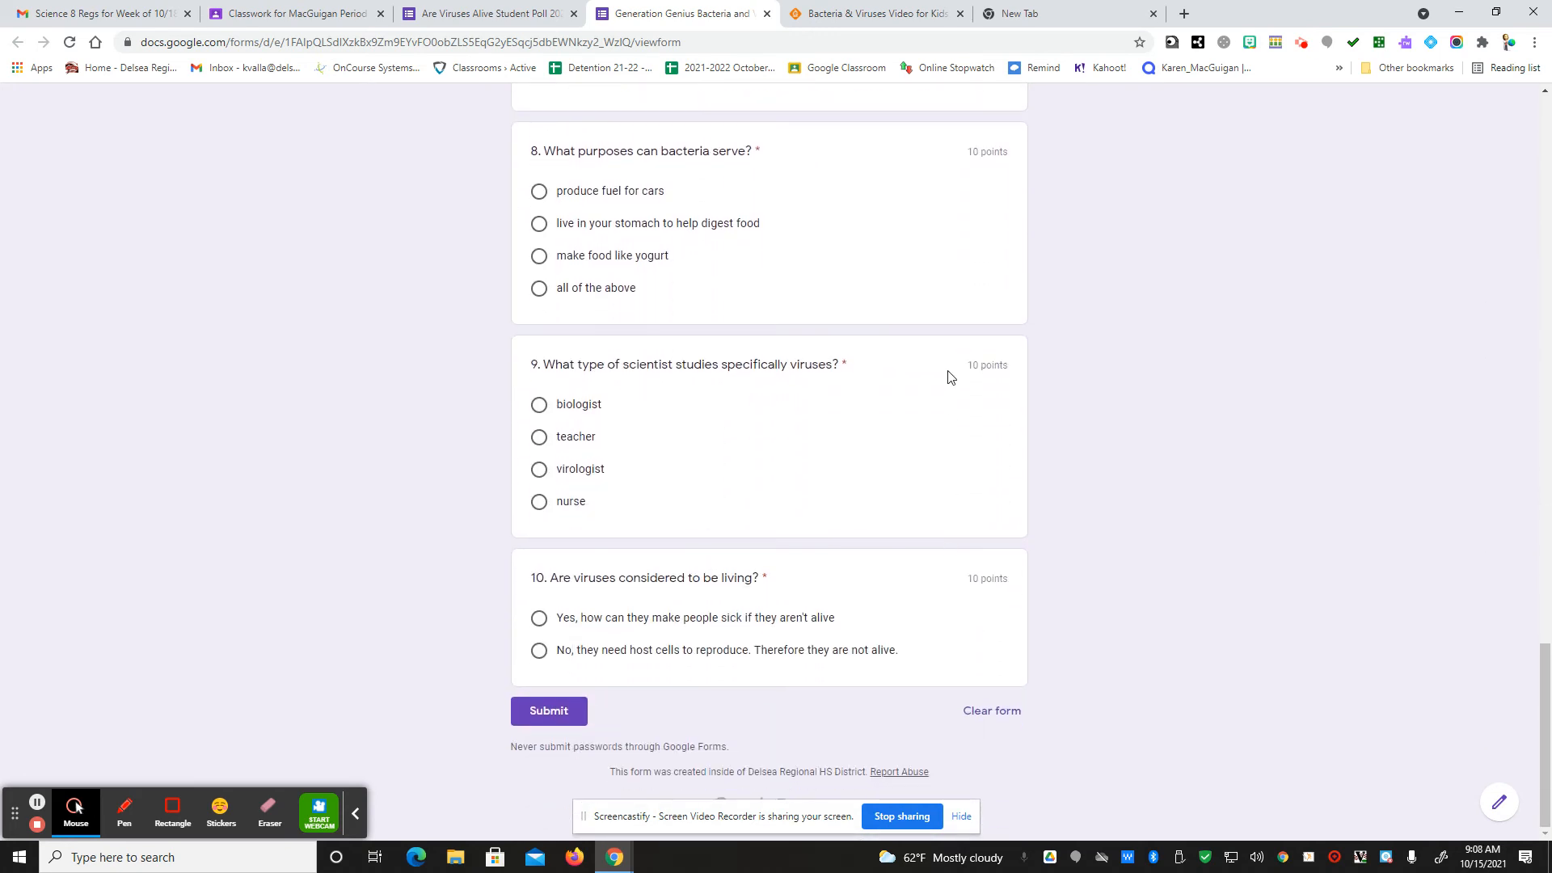
pyautogui.scroll(3)
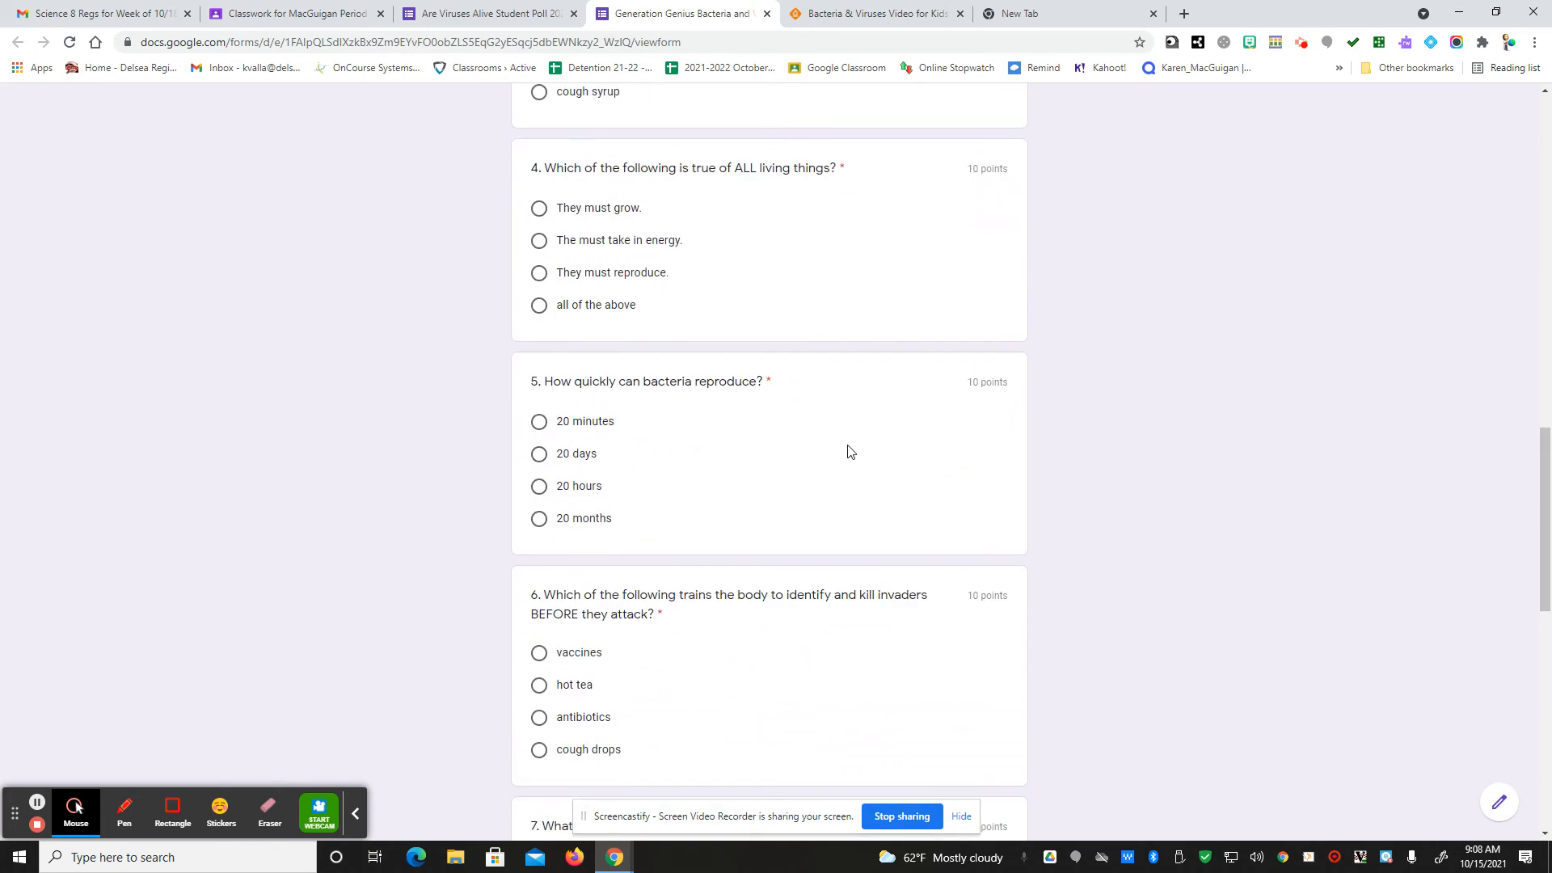
pyautogui.scroll(3)
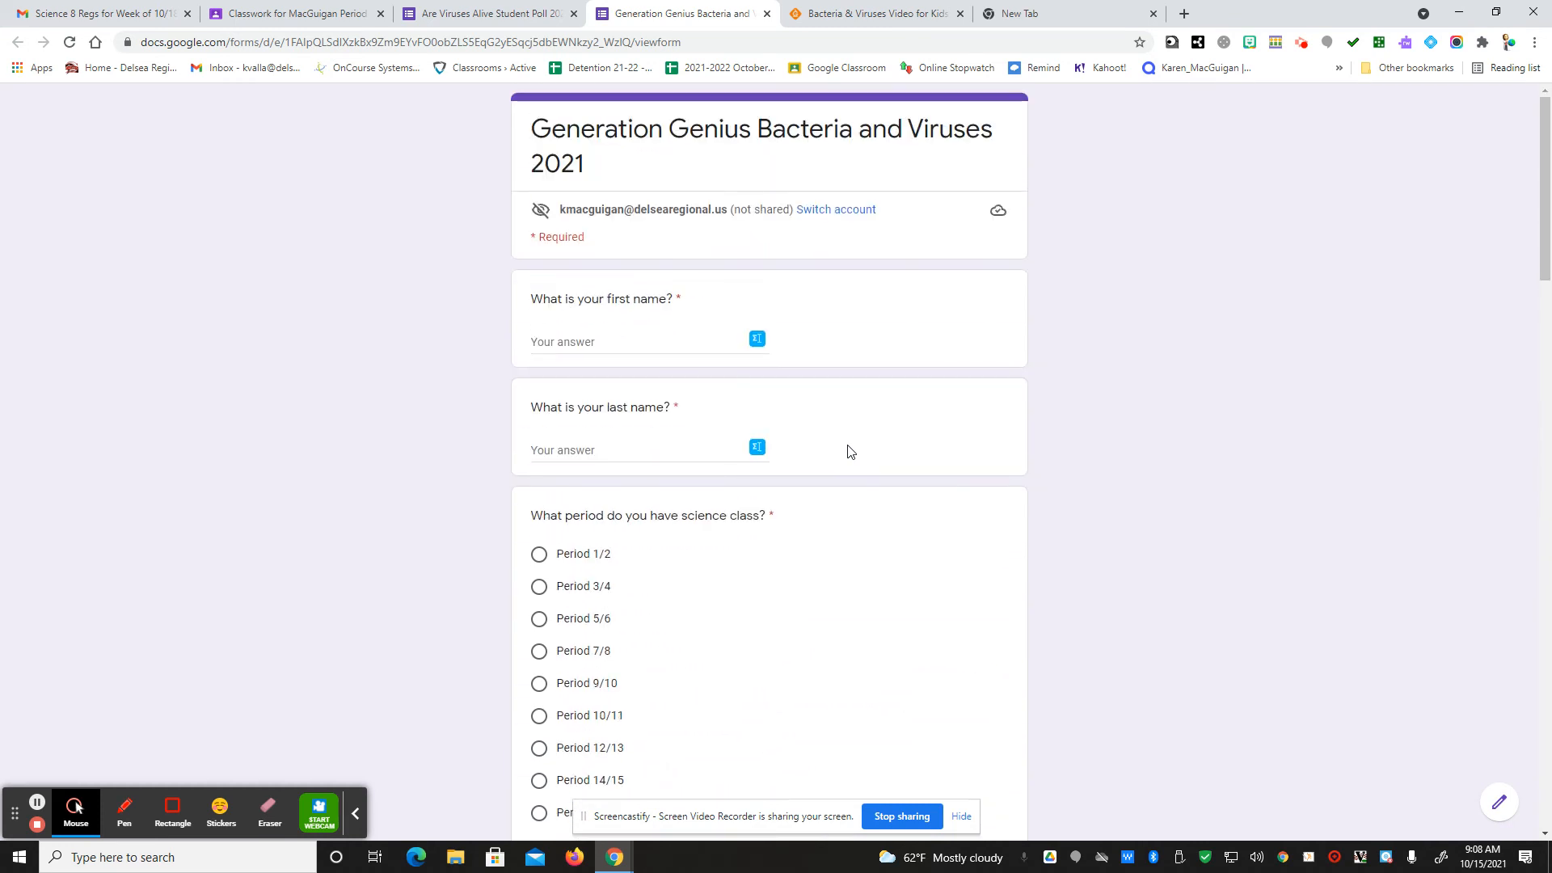
pyautogui.moveTo(484, 13)
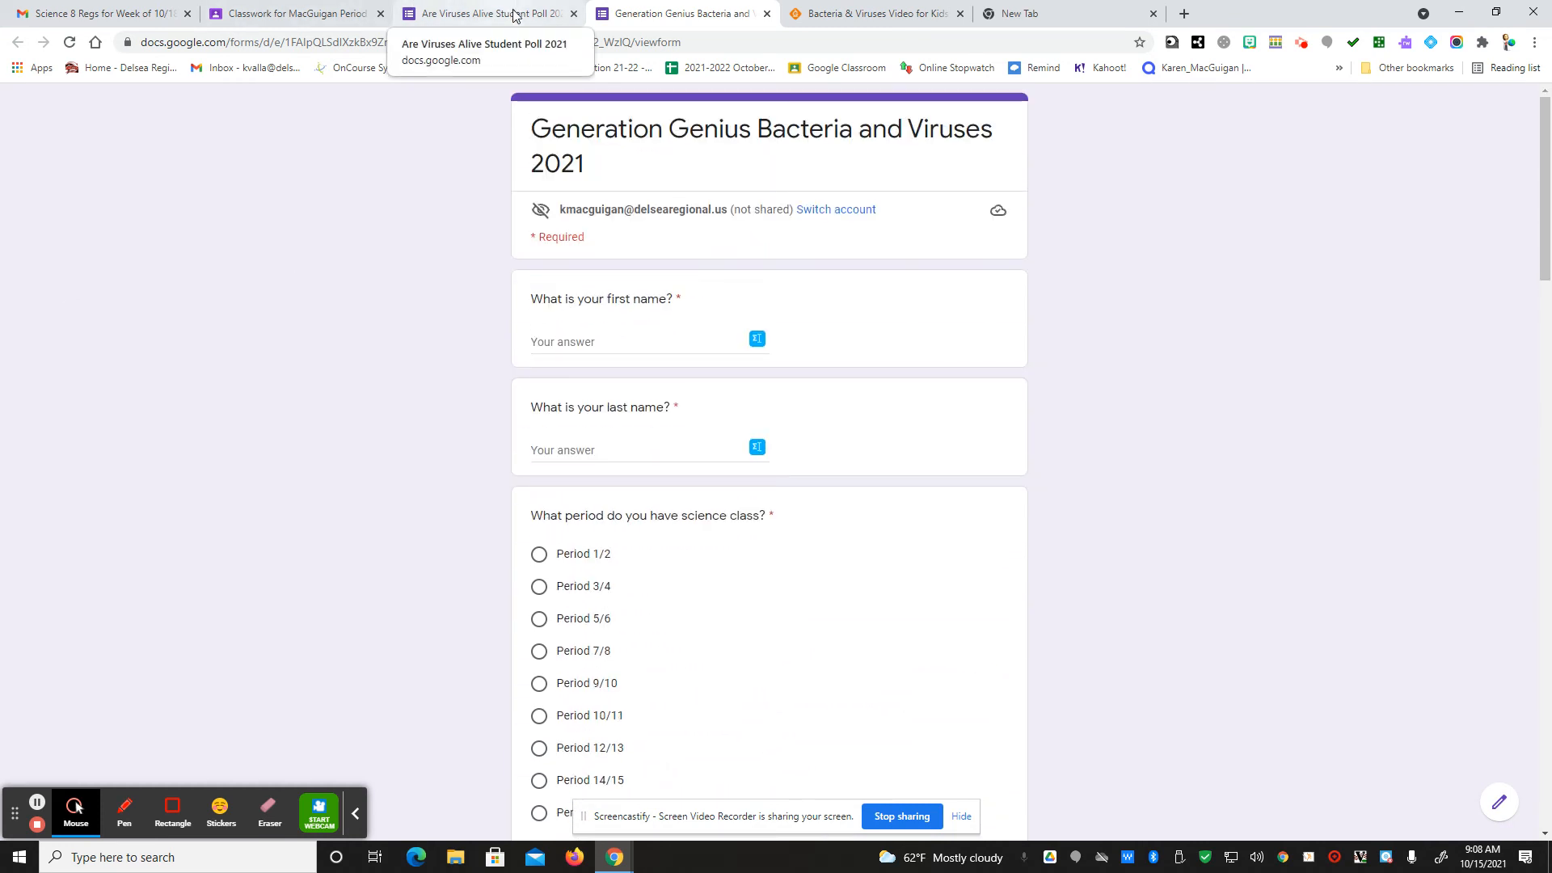
# - Review the Are Viruses Alive Student Poll, then go back to the 10/22 Classroom assignment
pyautogui.click(485, 13)
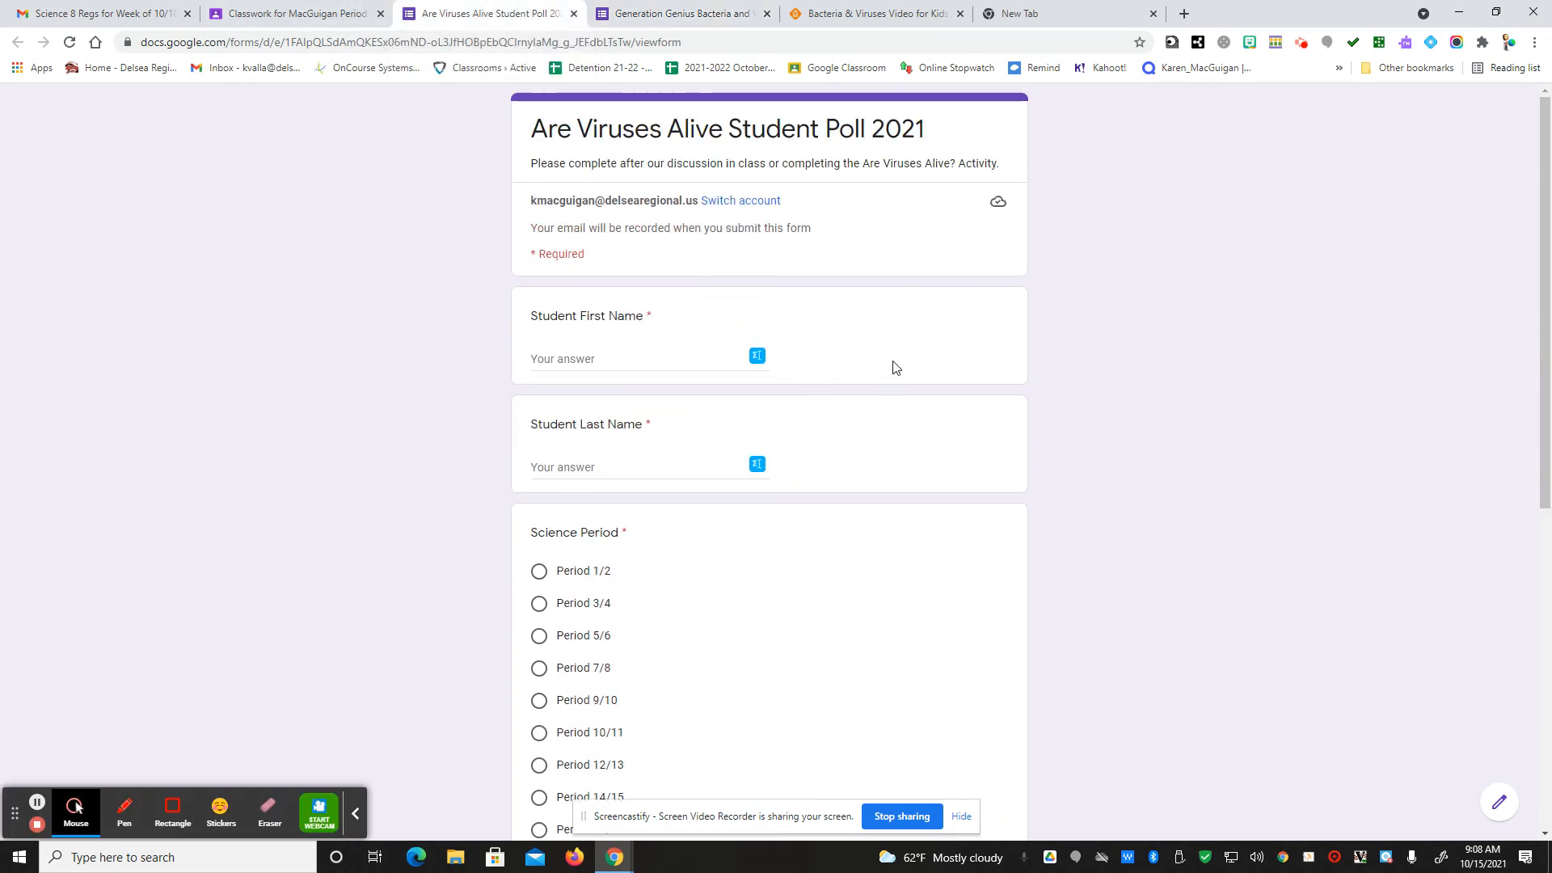
pyautogui.moveTo(837, 528)
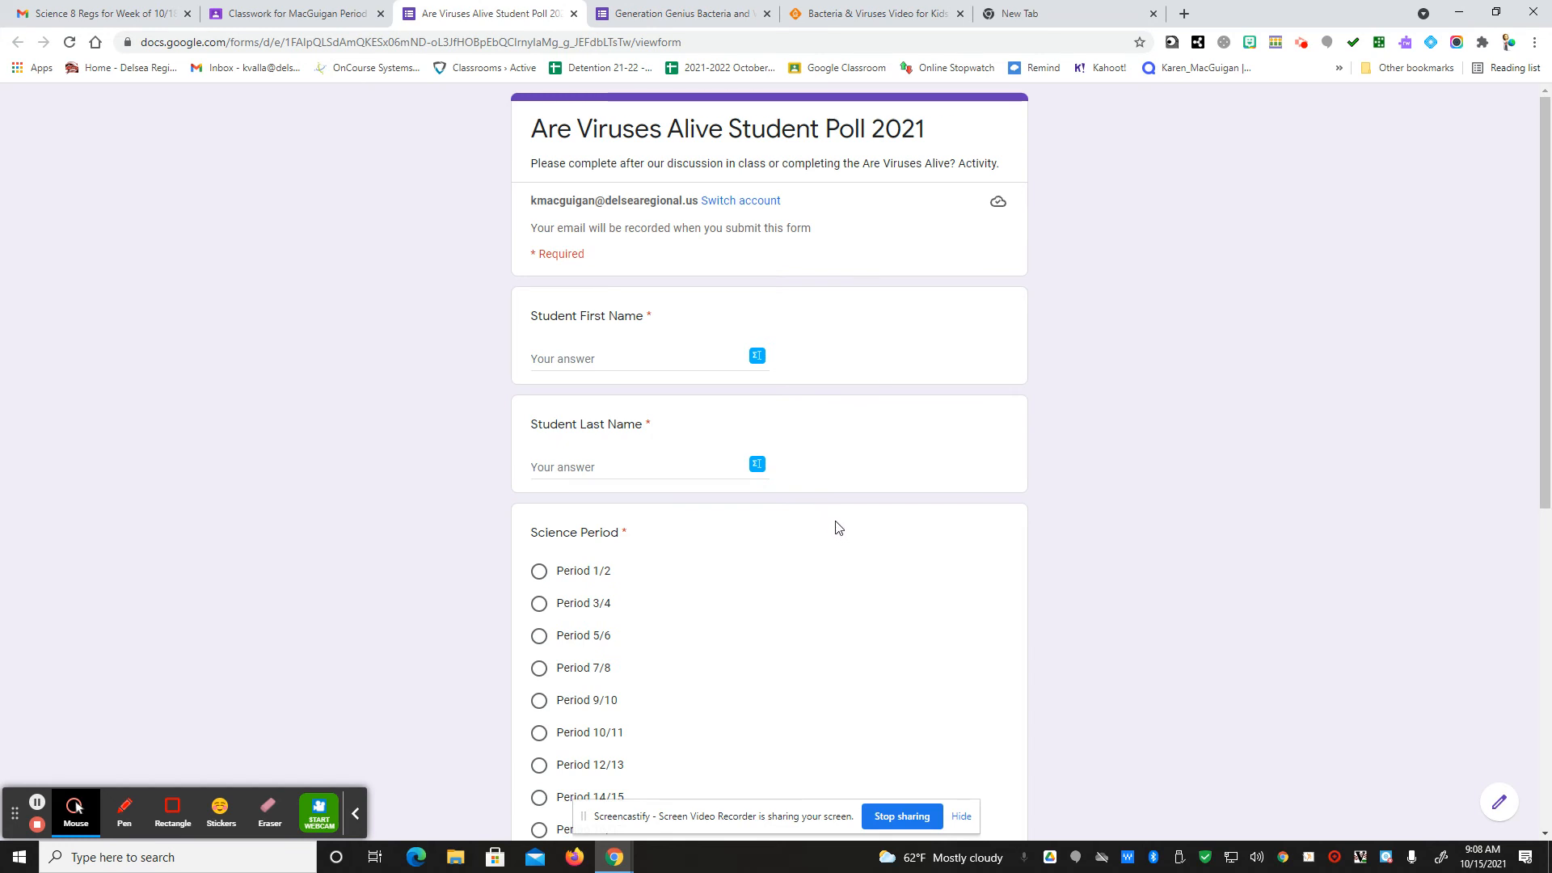
pyautogui.scroll(-3)
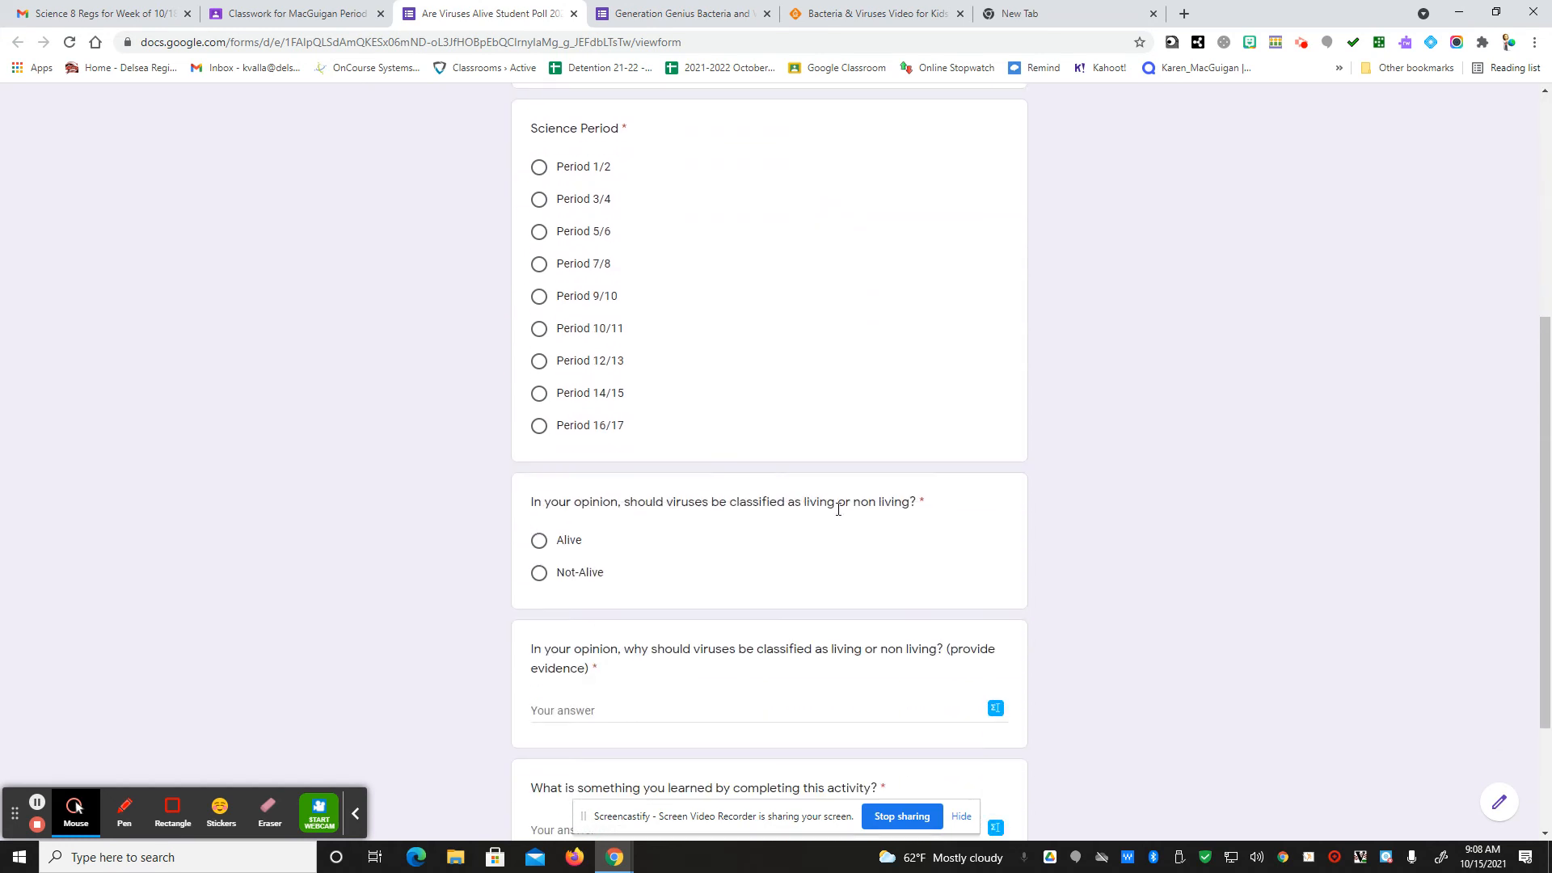
pyautogui.scroll(-3)
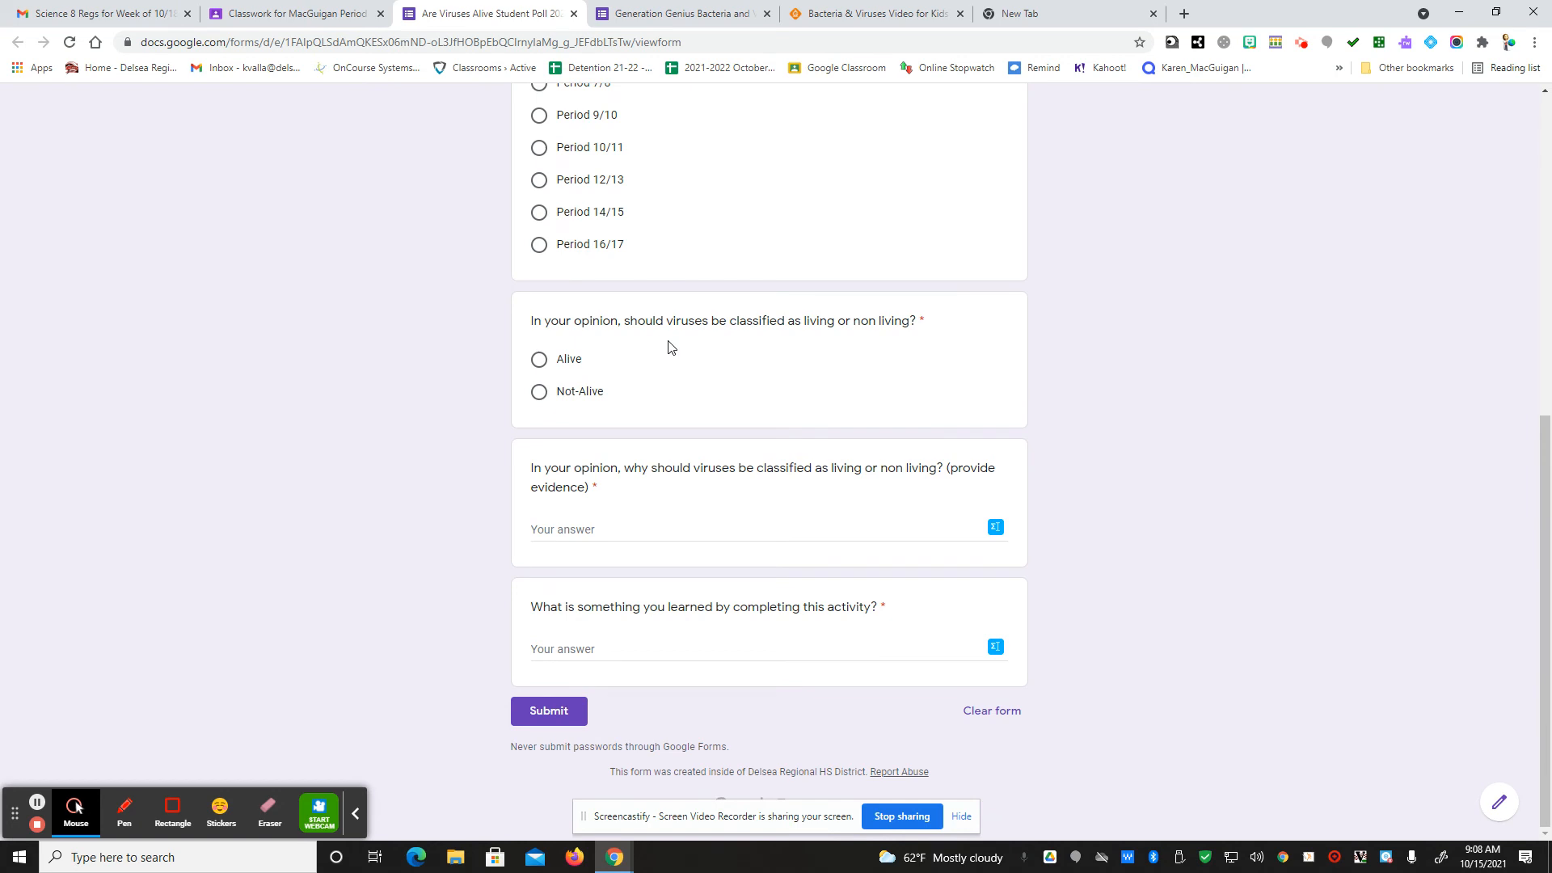
pyautogui.moveTo(802, 361)
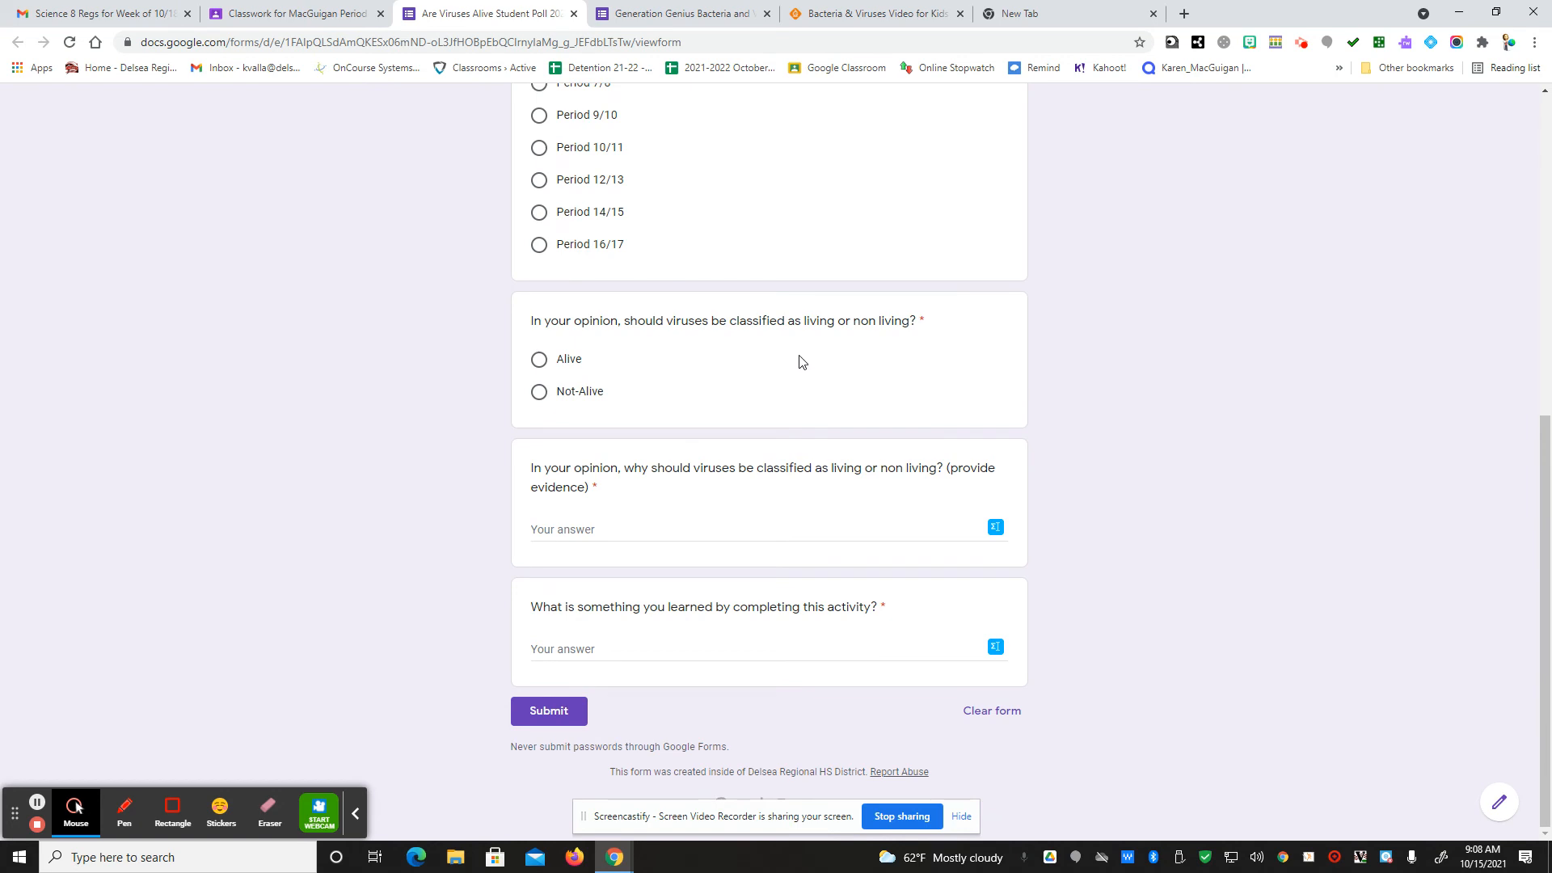
pyautogui.moveTo(811, 488)
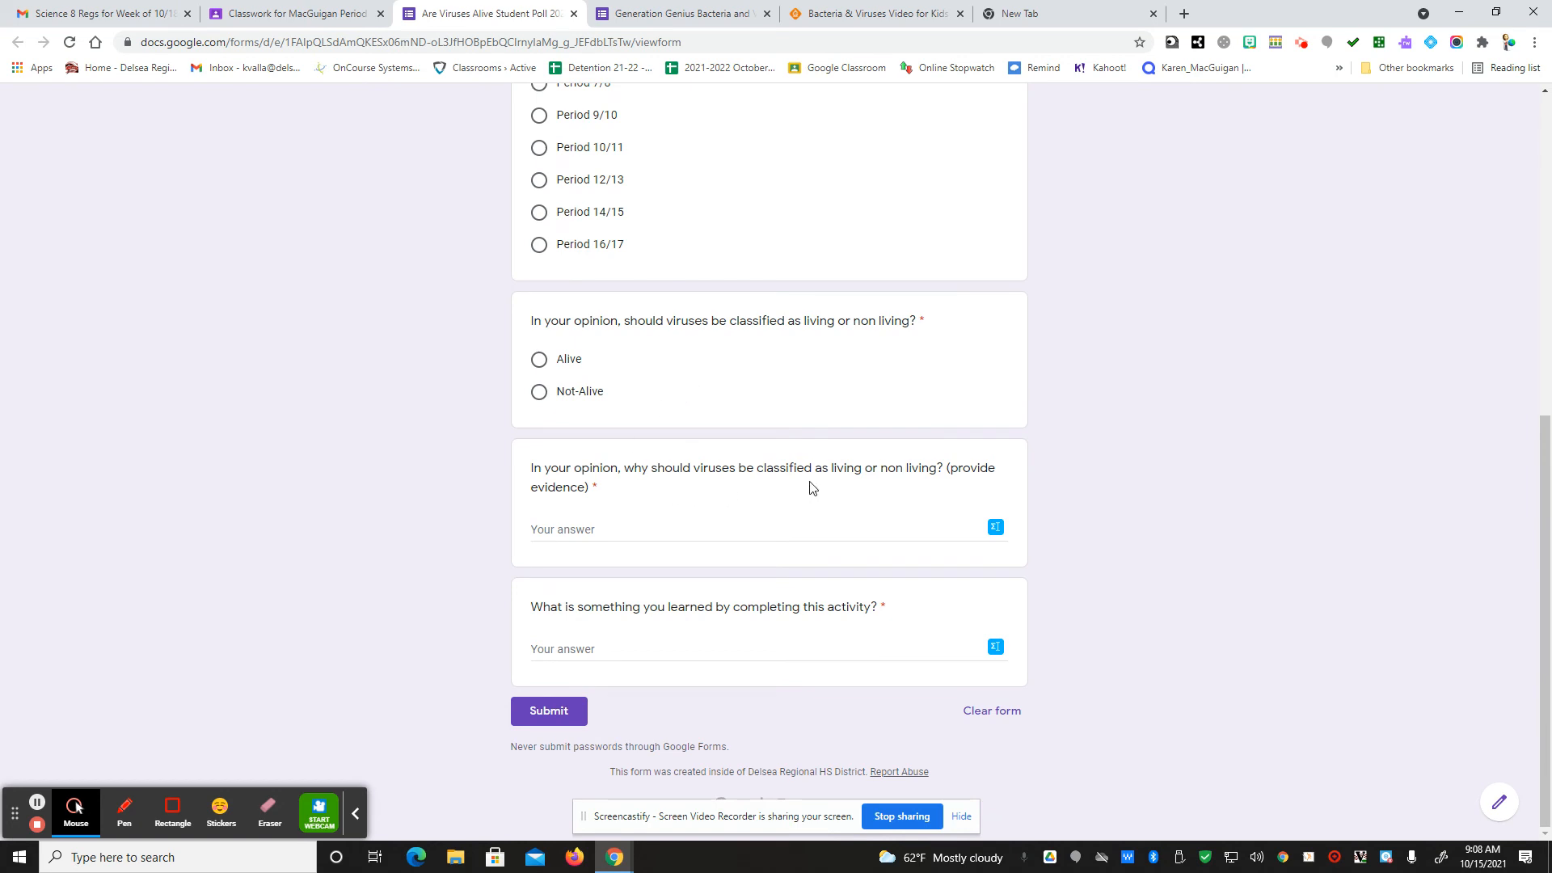
pyautogui.moveTo(789, 591)
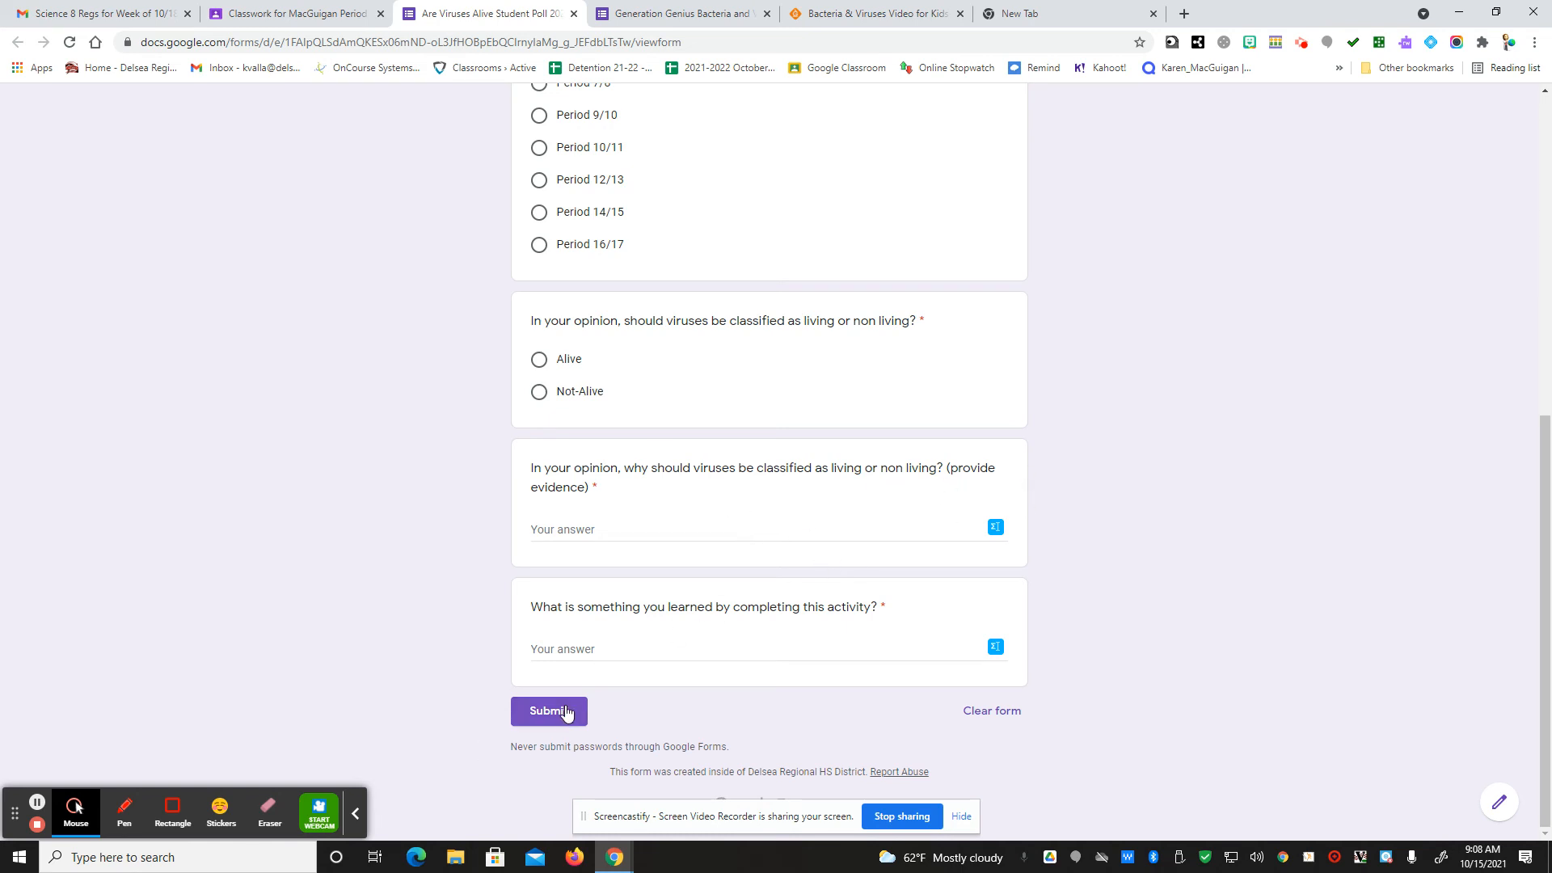
pyautogui.moveTo(834, 631)
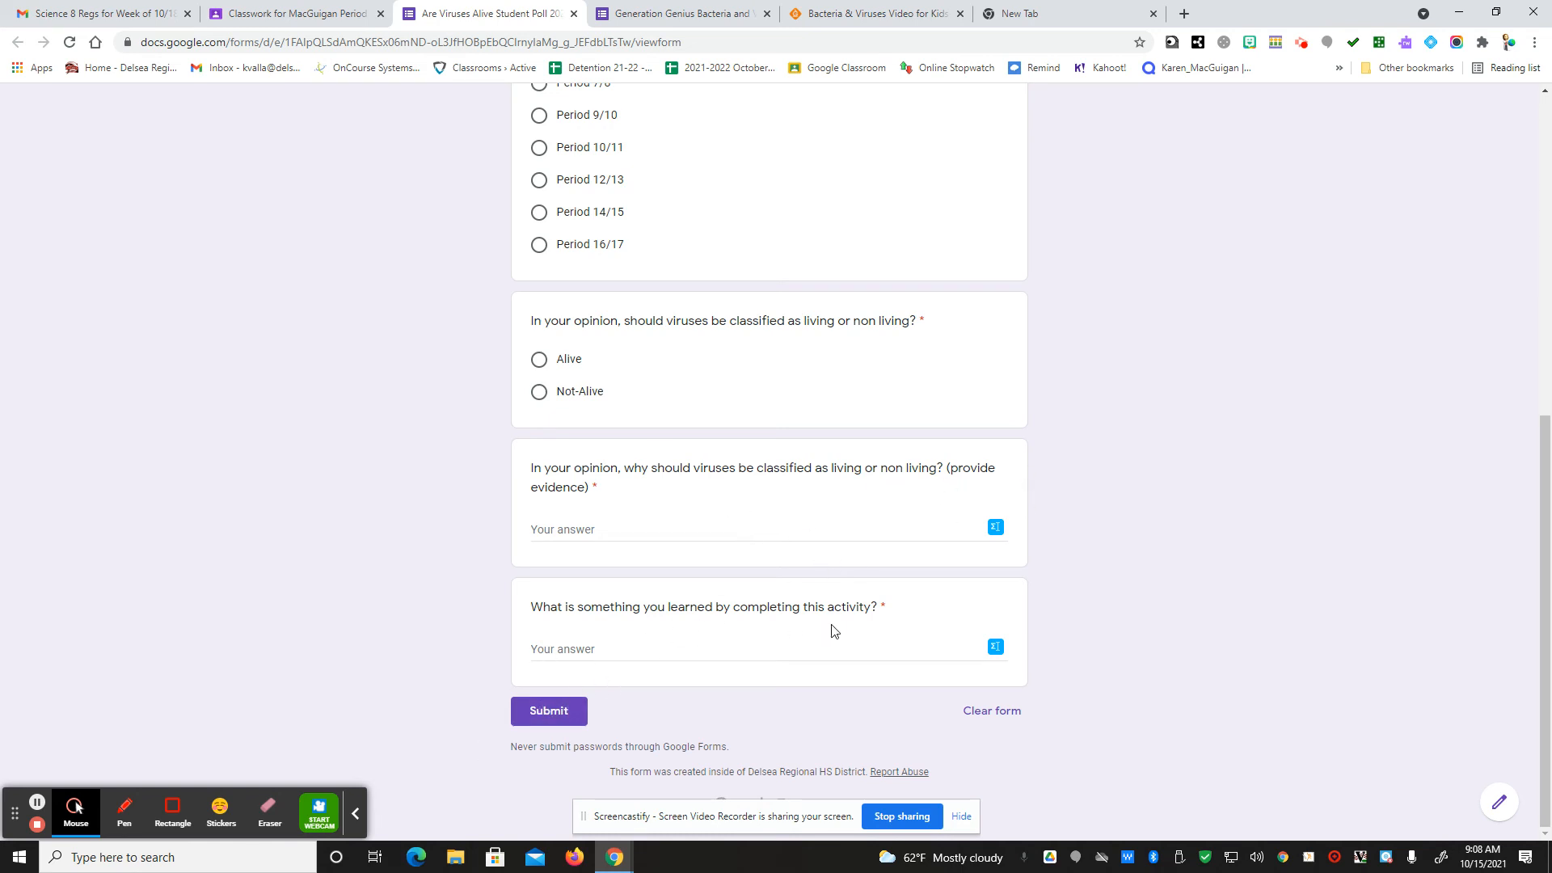
pyautogui.moveTo(841, 631)
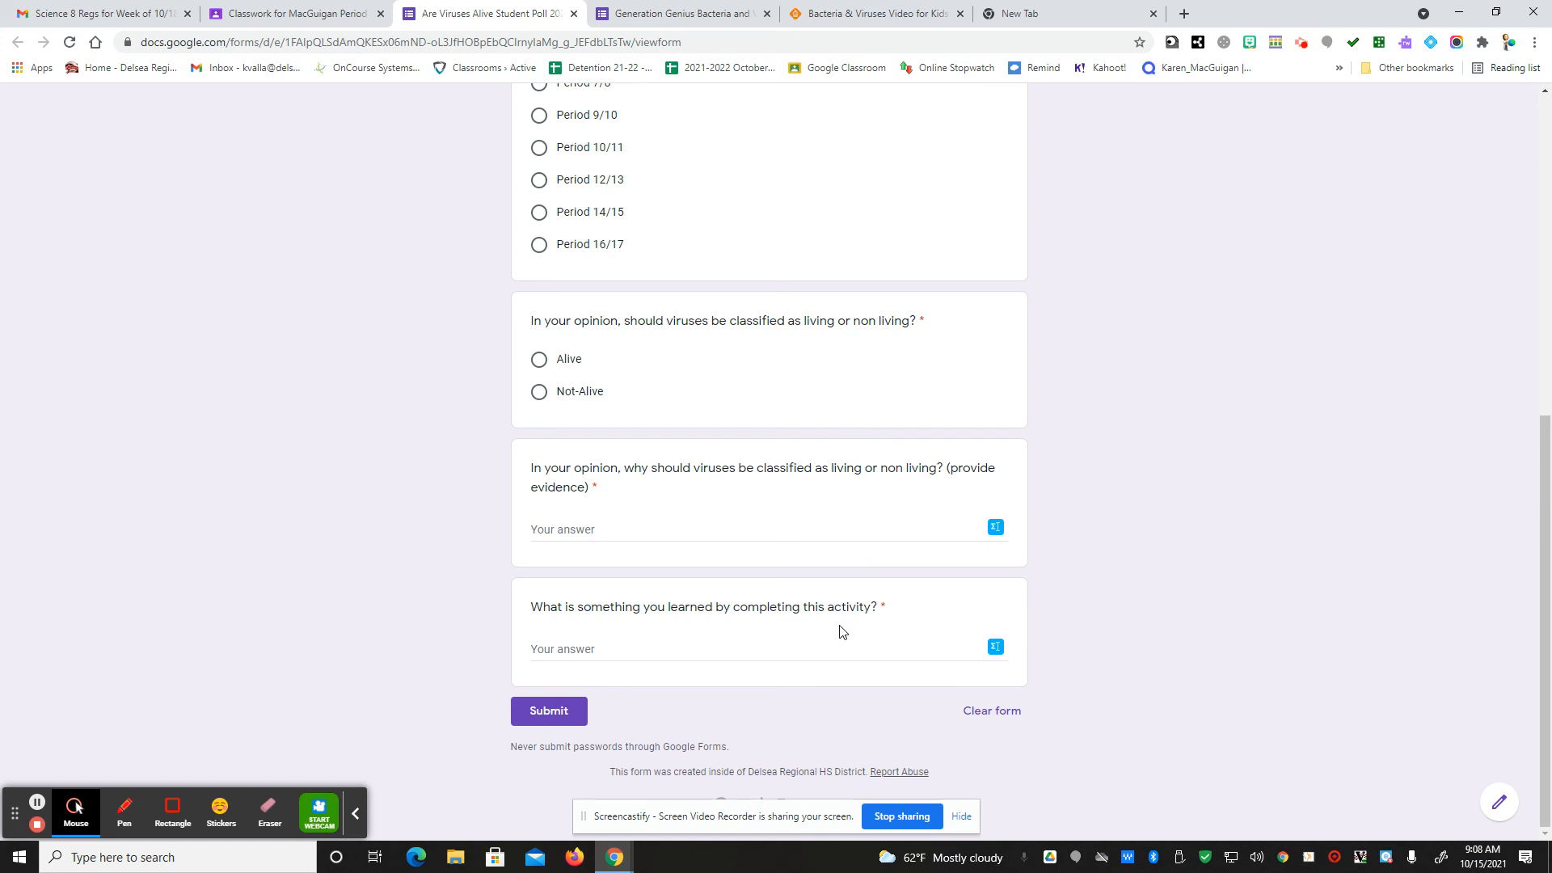
pyautogui.moveTo(605, 376)
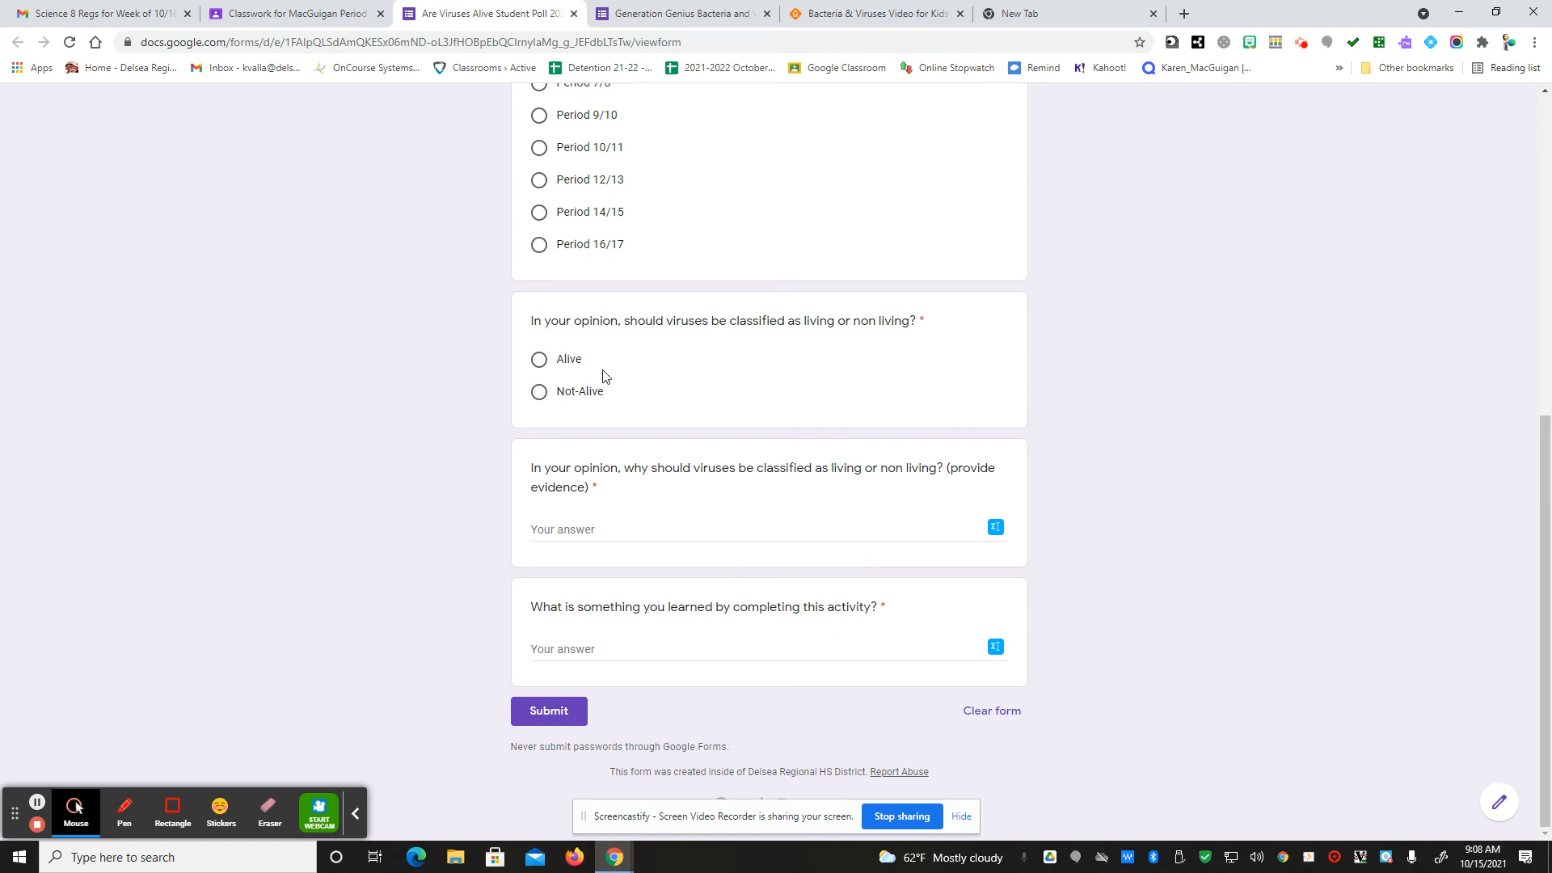
pyautogui.click(294, 13)
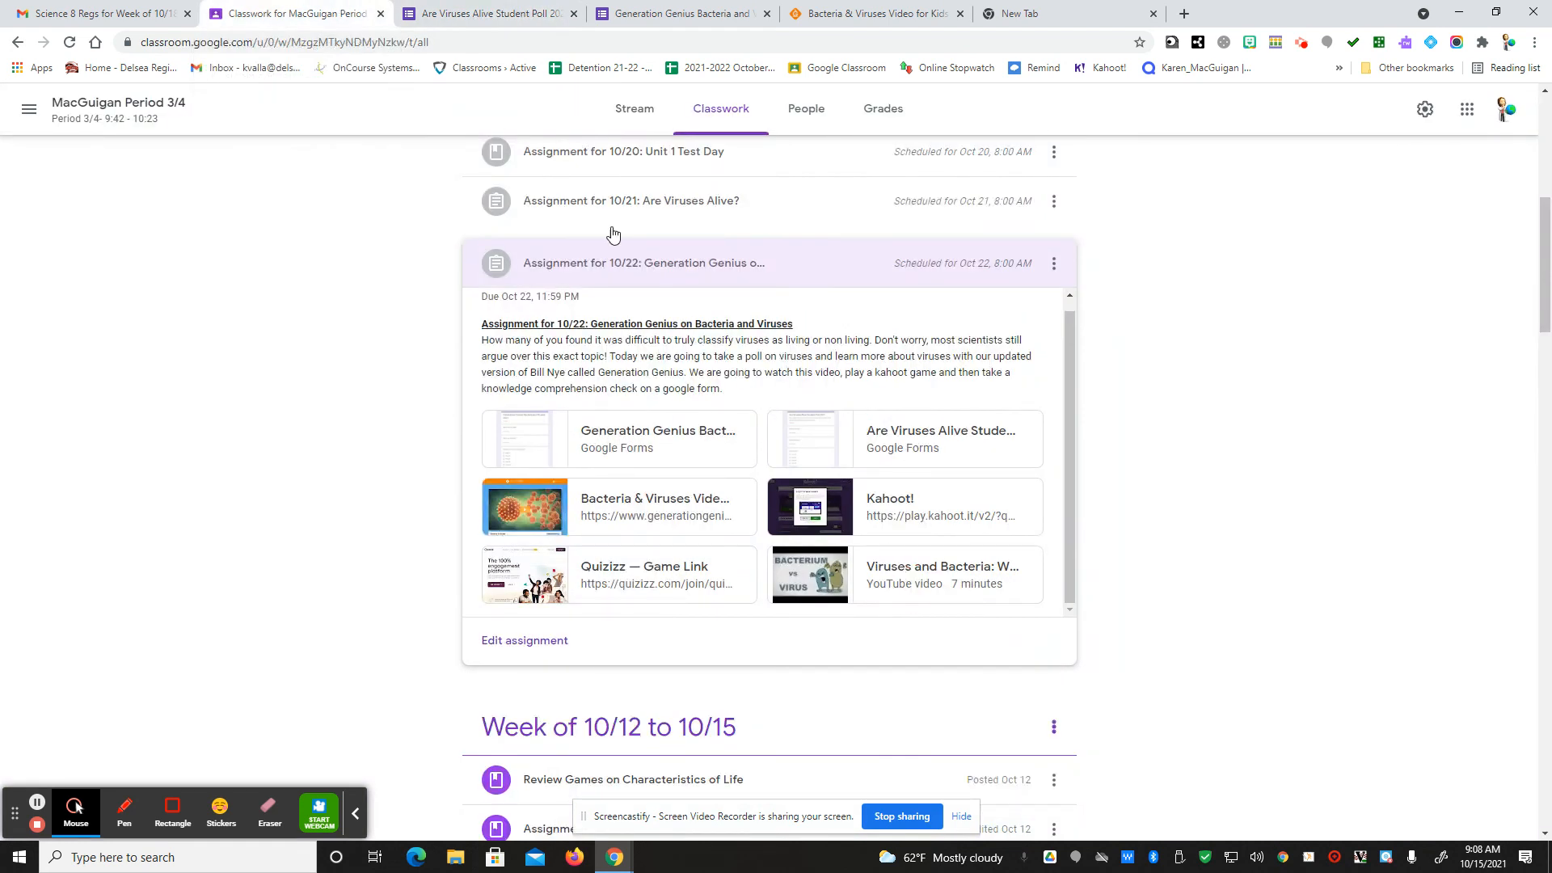
pyautogui.moveTo(1029, 552)
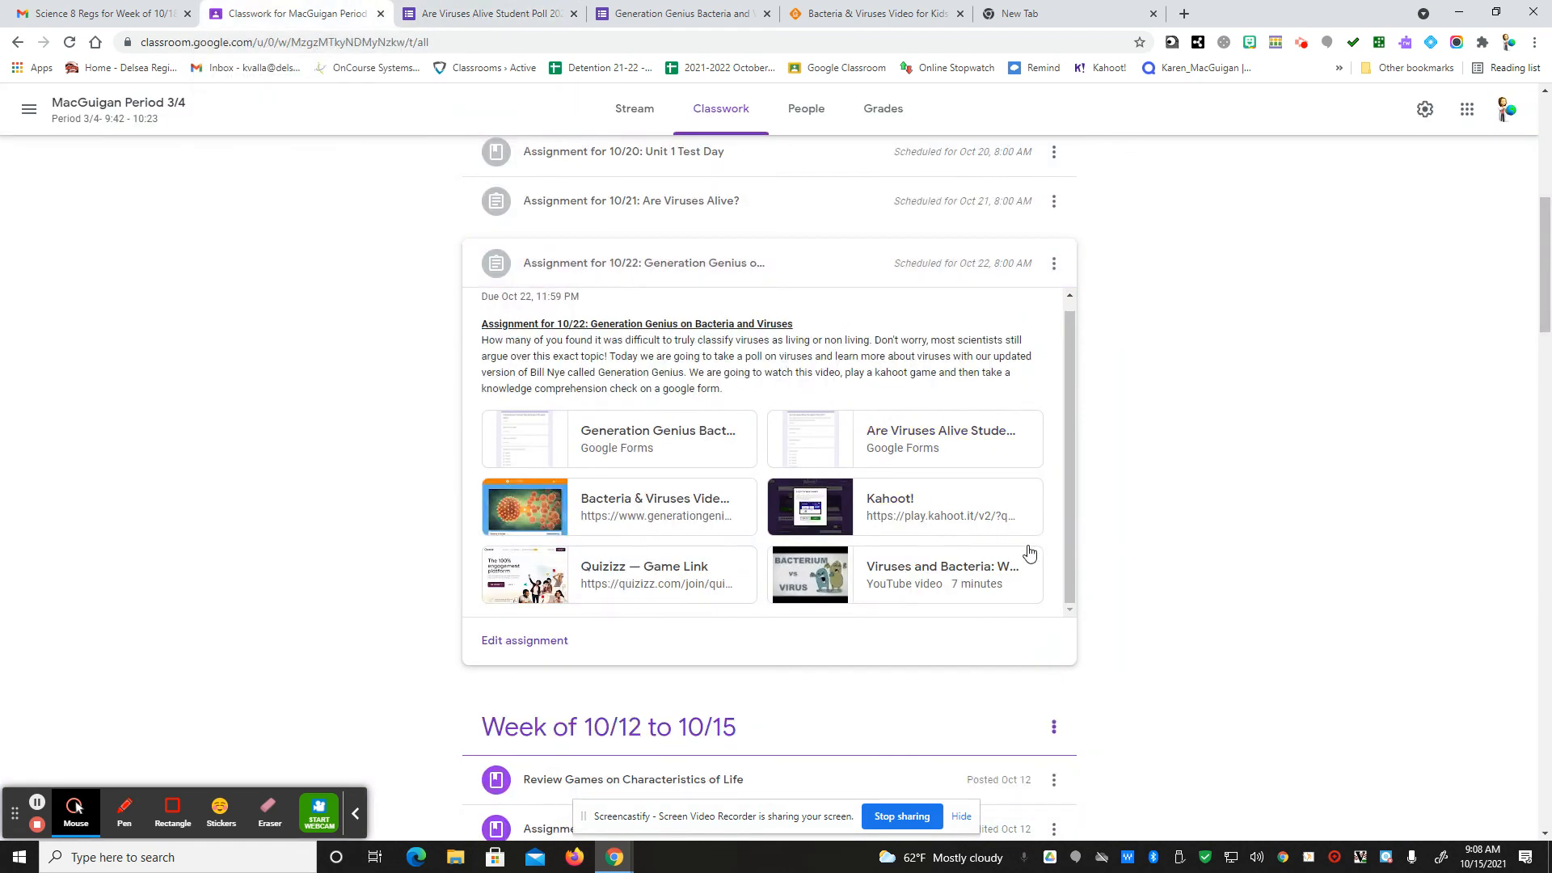